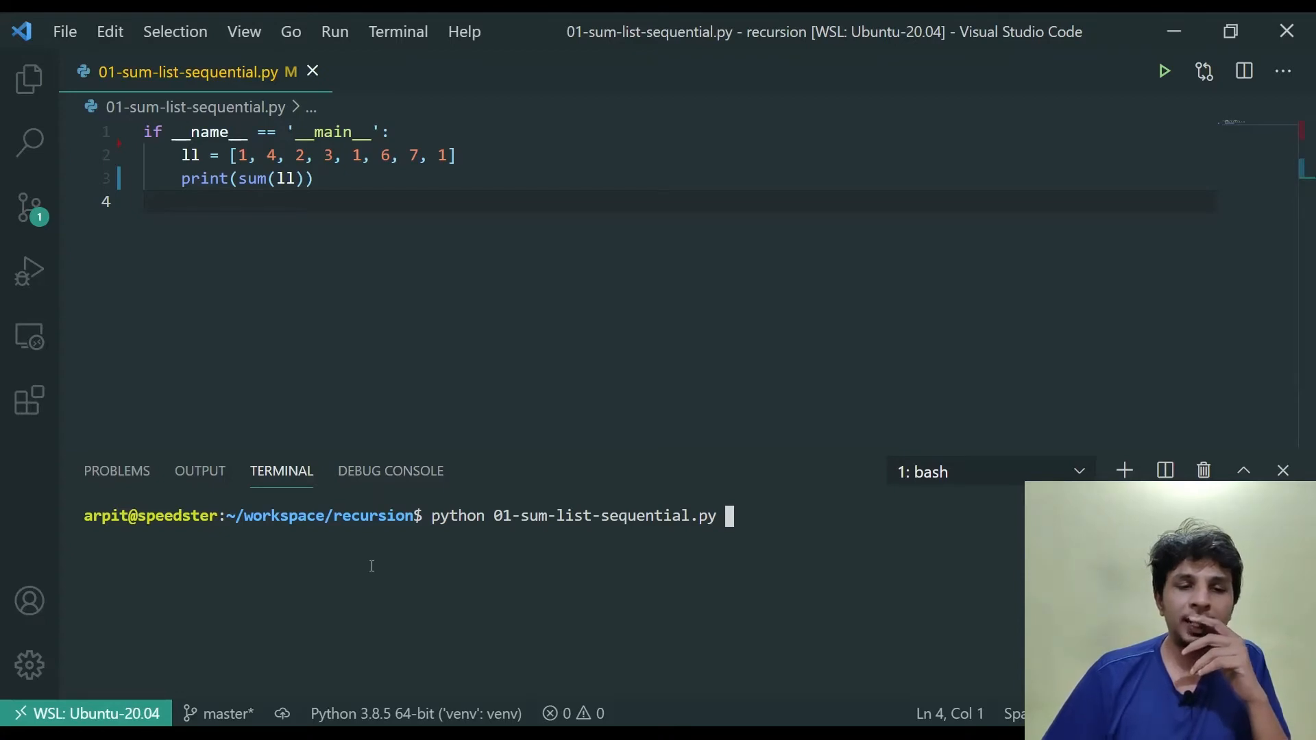
Step: Run the script (prints 25) and start a sum_list(numbers: List[int]) -> int stub at the top
{"action": "key", "text": "Return"}
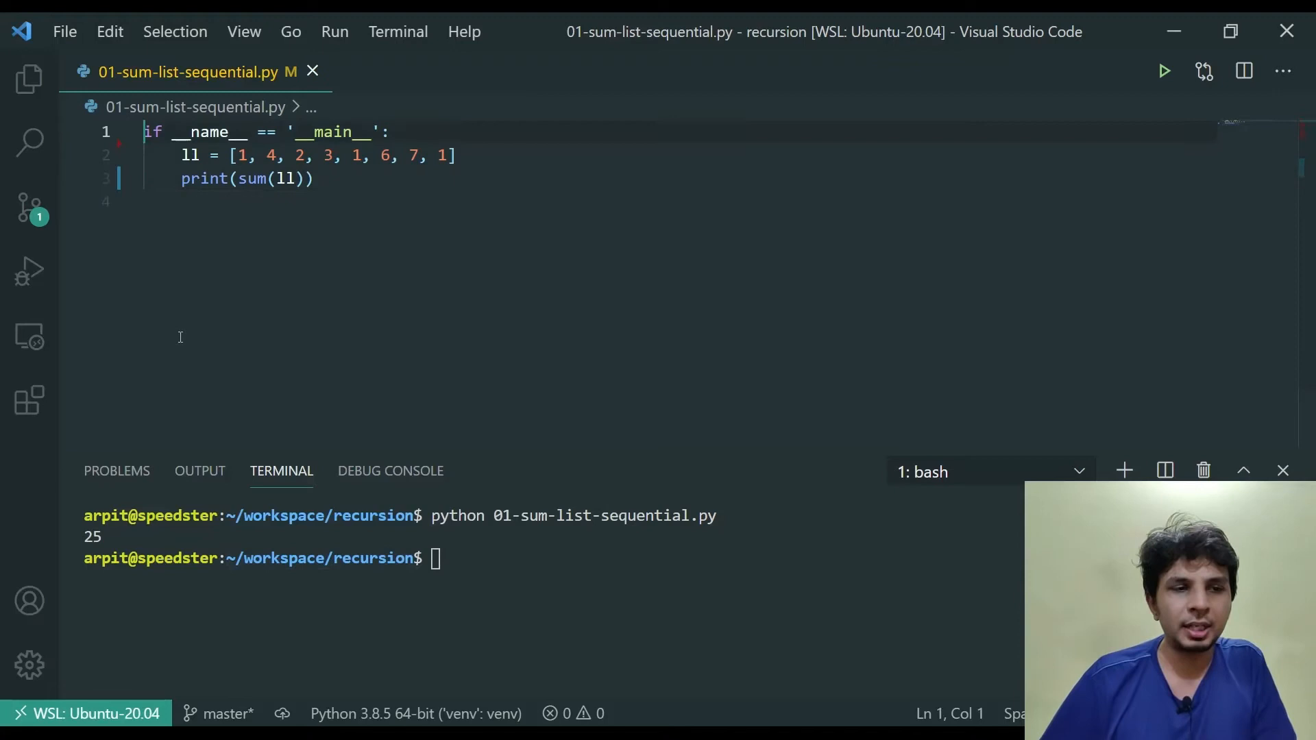
{"action": "key", "text": "Enter"}
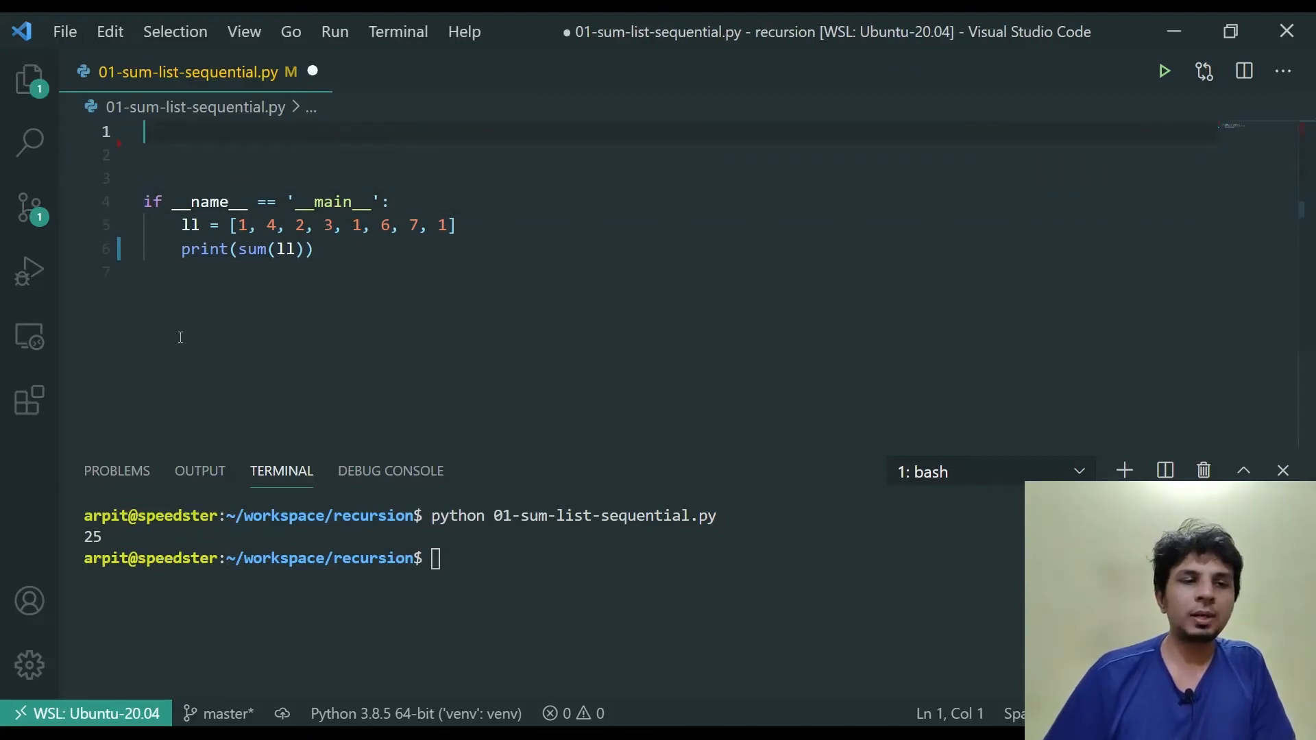
{"action": "type", "text": "def sum_list(numbers: List[i"}
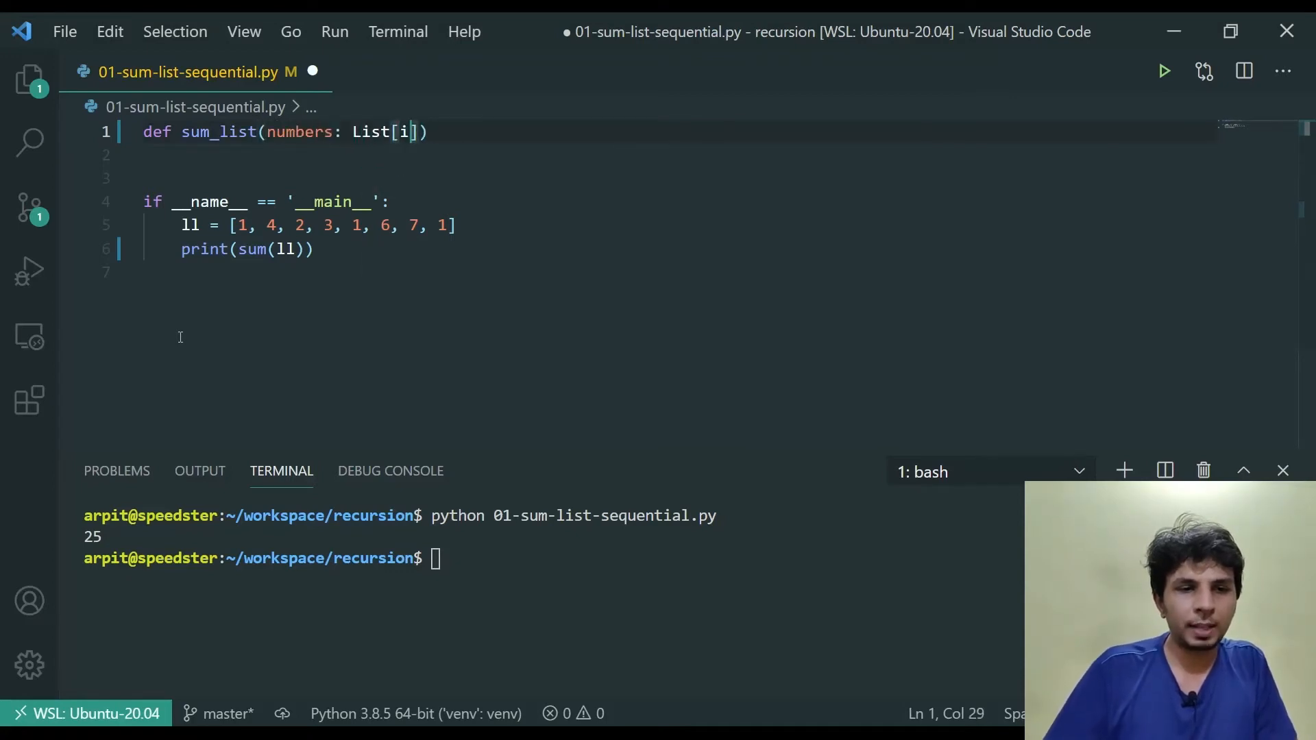
{"action": "type", "text": "nt]) -> int:"}
{"action": "left_click", "coordinate": [676, 154]}
{"action": "type", "text": "return 0"}
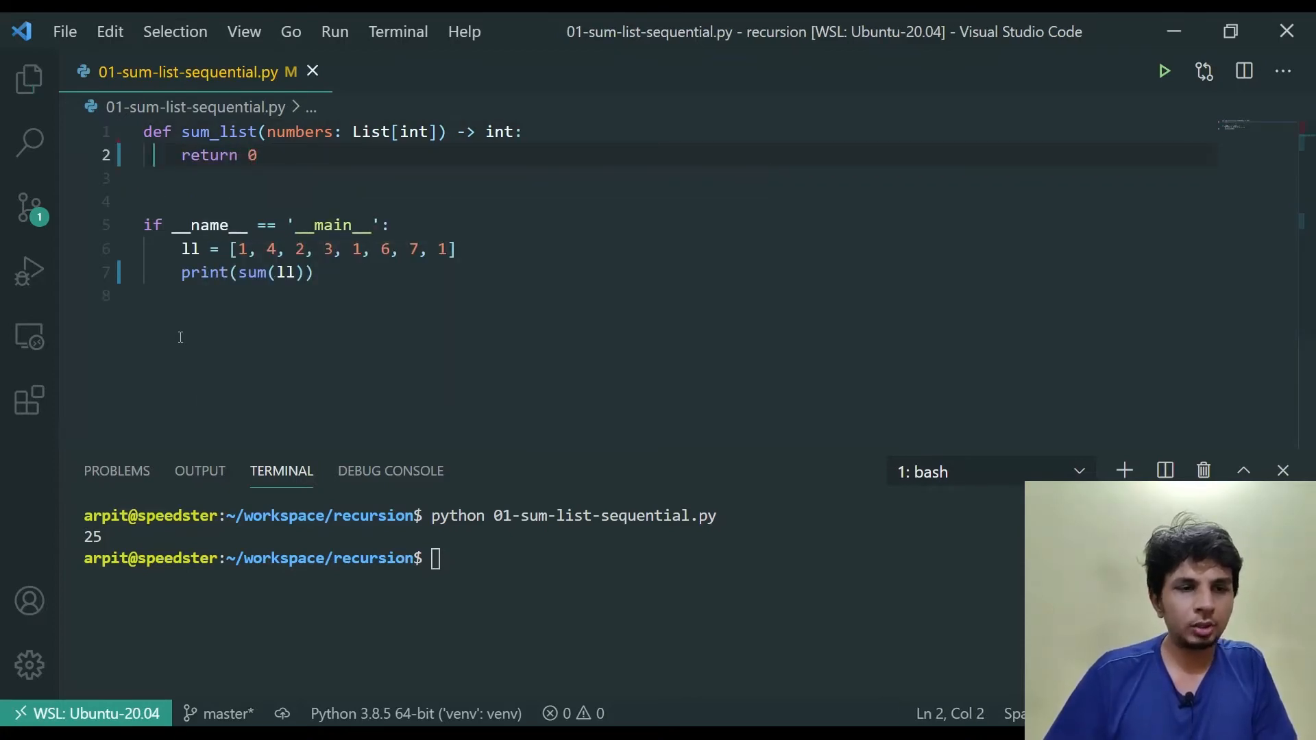
Step: Add 'from typing import List' so the stub returns 0, and rerun the script, printing 25
{"action": "type", "text": "from"}
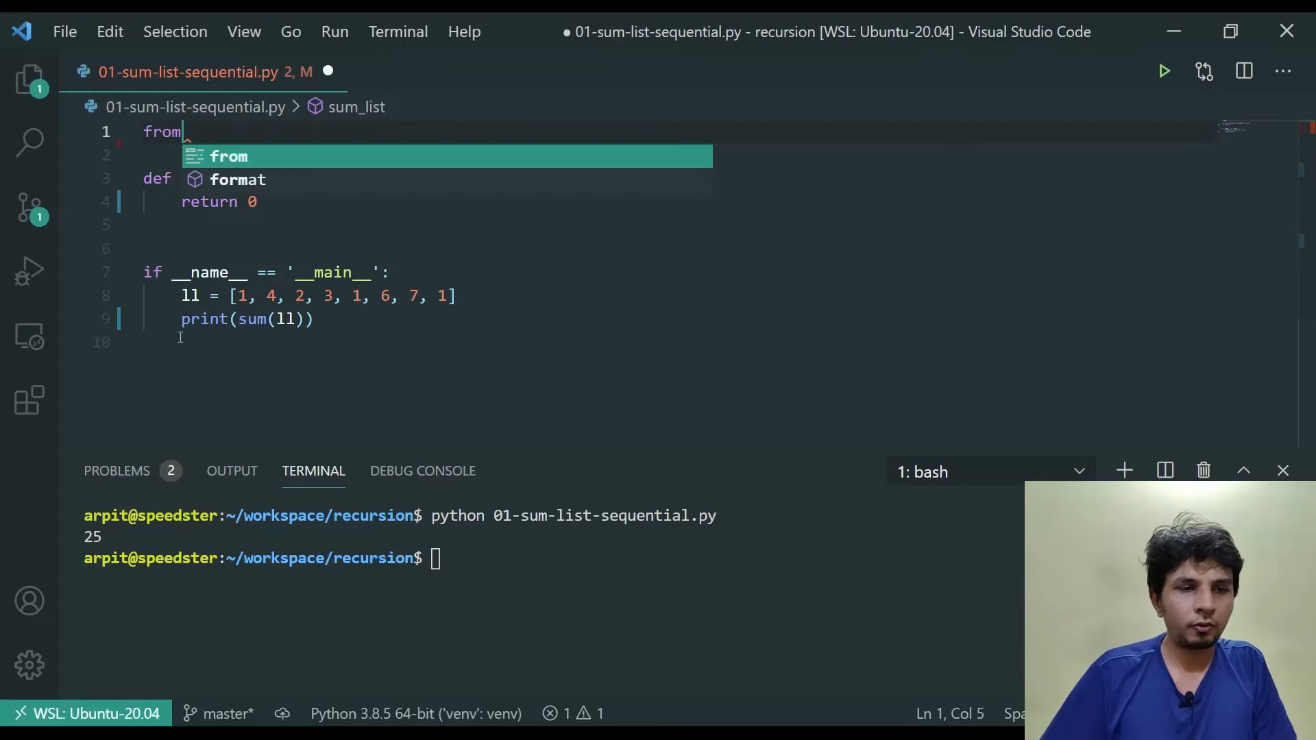
{"action": "type", "text": "typing import List"}
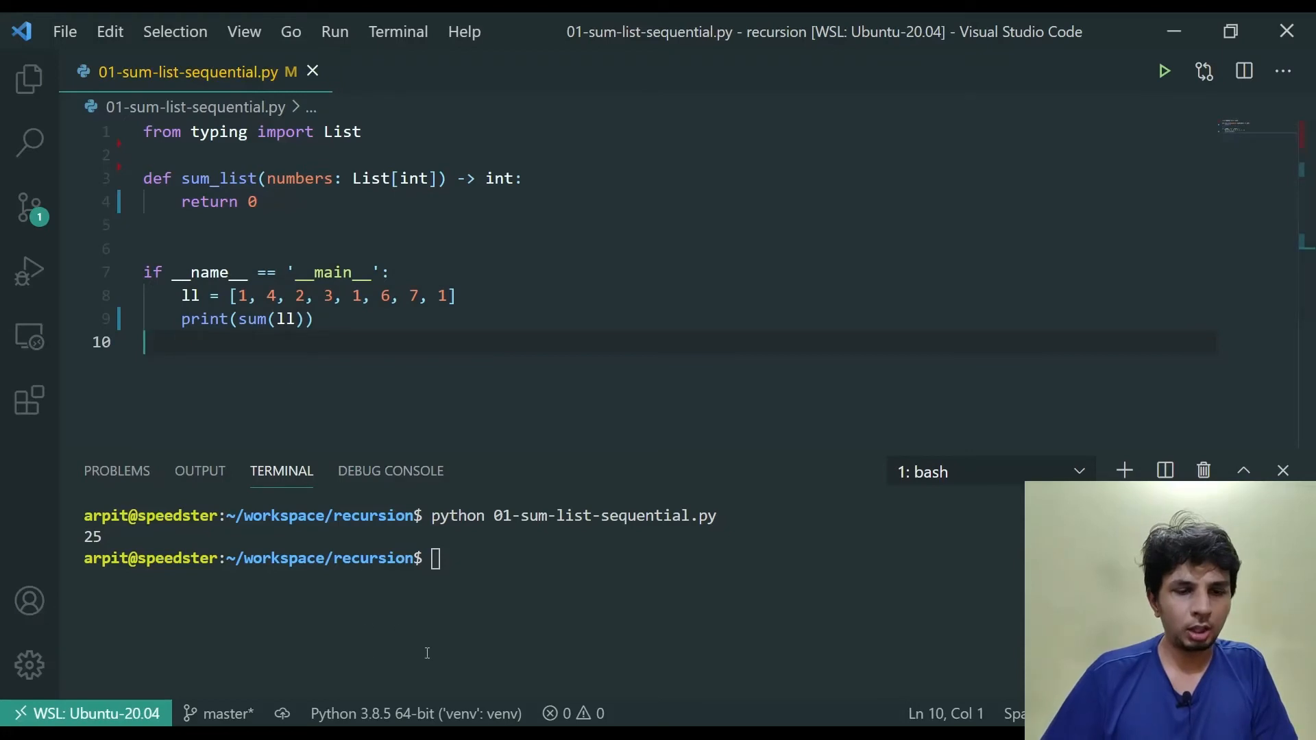
{"action": "key", "text": "Return"}
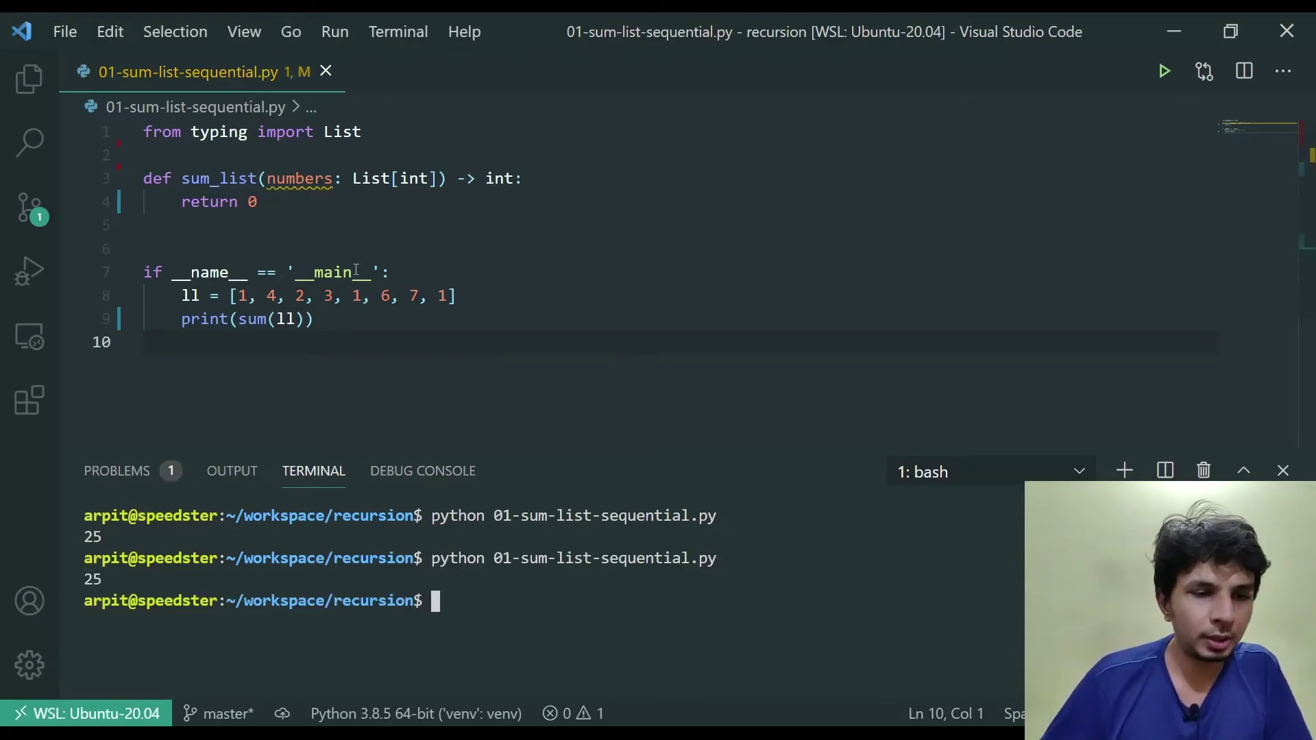
Step: Change the print call from sum(ll) to sum_list(ll) and add blank lines above sum_list
{"action": "left_click", "coordinate": [269, 319]}
{"action": "type", "text": "_list"}
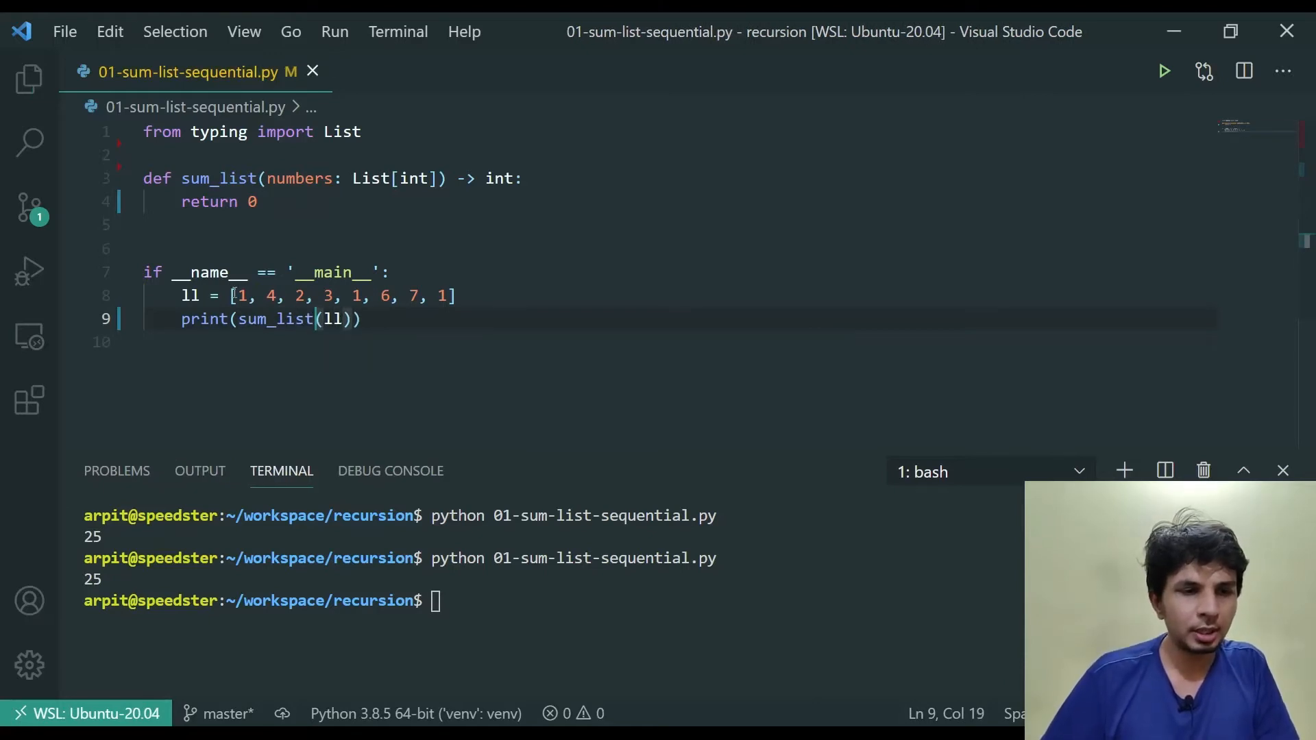
{"action": "double_click", "coordinate": [250, 202]}
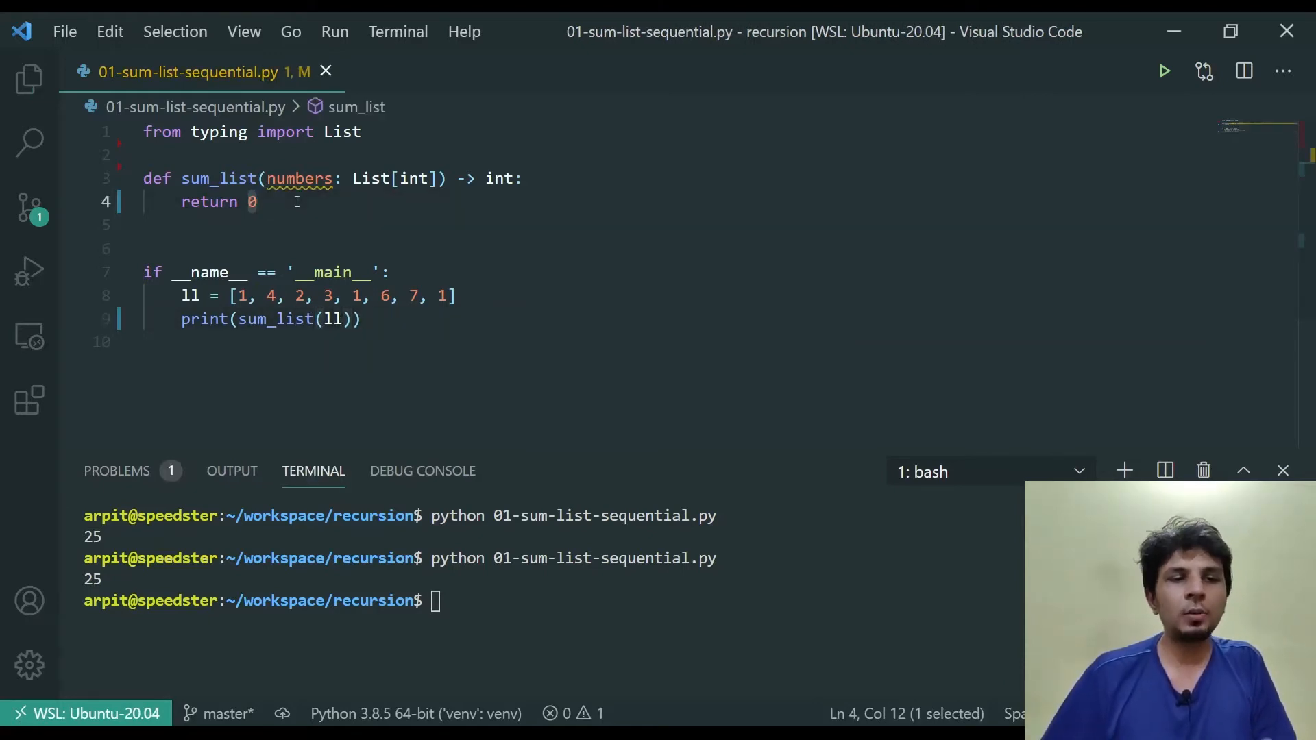
{"action": "double_click", "coordinate": [298, 179]}
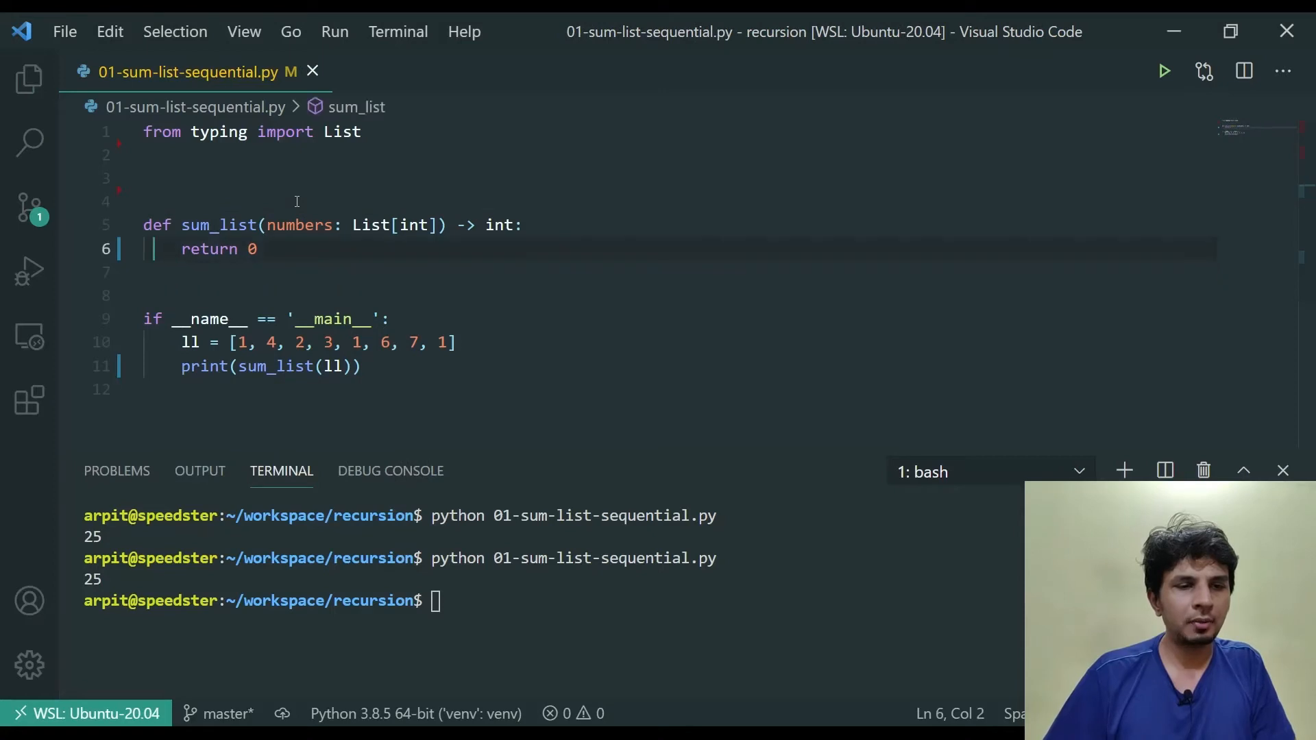
Step: Define a helper _sum(numbers: List[int]) -> int above sum_list
{"action": "type", "text": "def"}
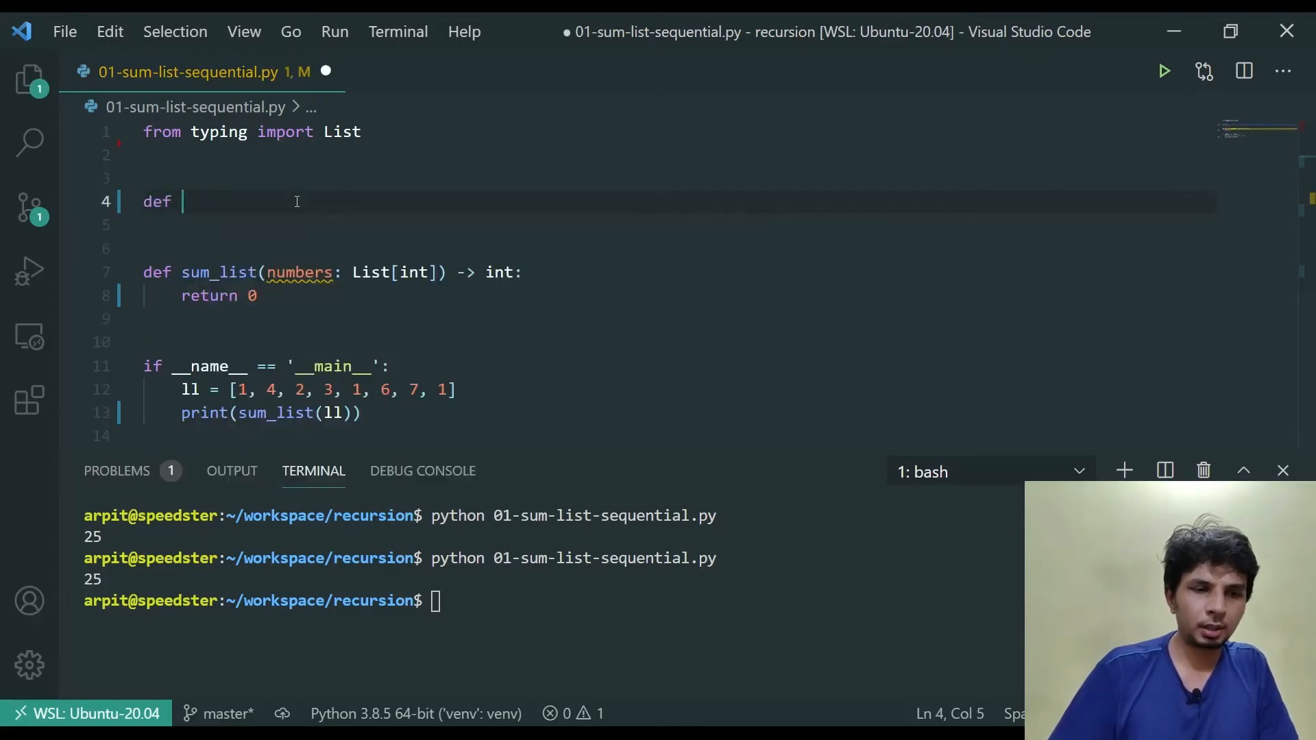
{"action": "type", "text": "_sum(numbers:"}
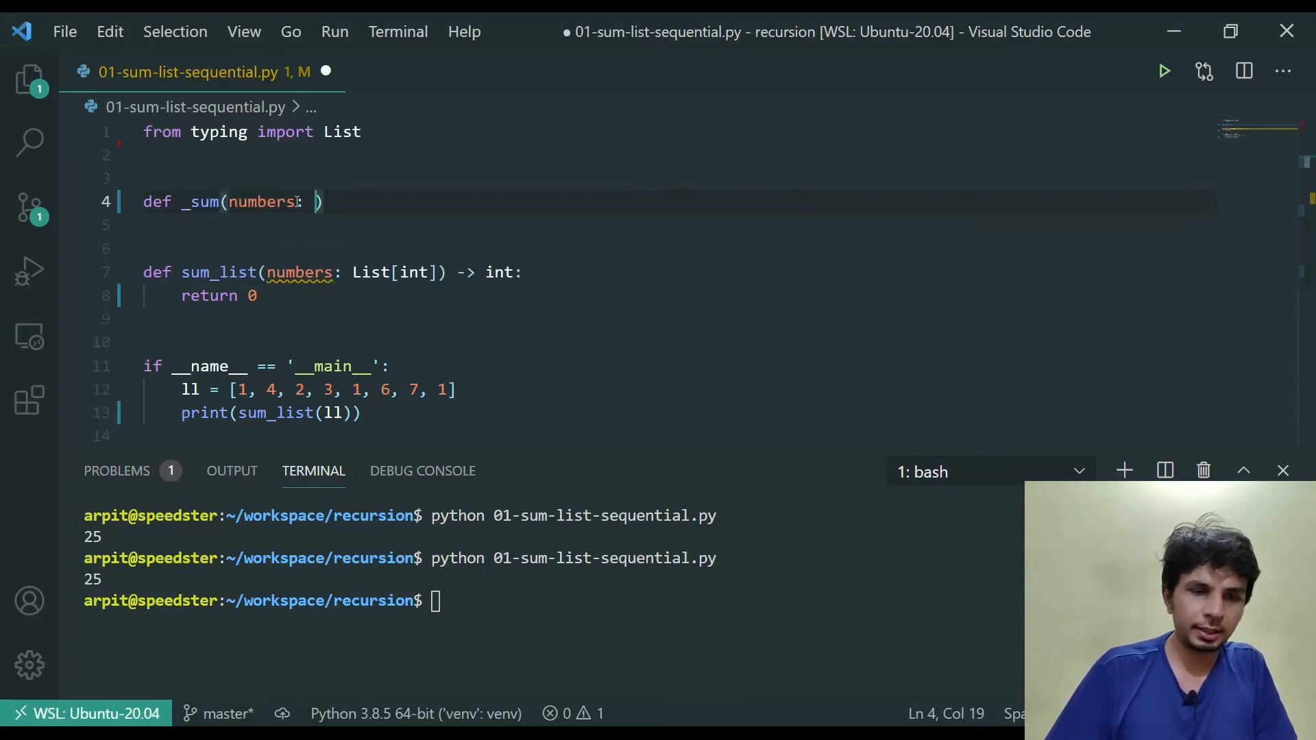
{"action": "type", "text": "List[int]"}
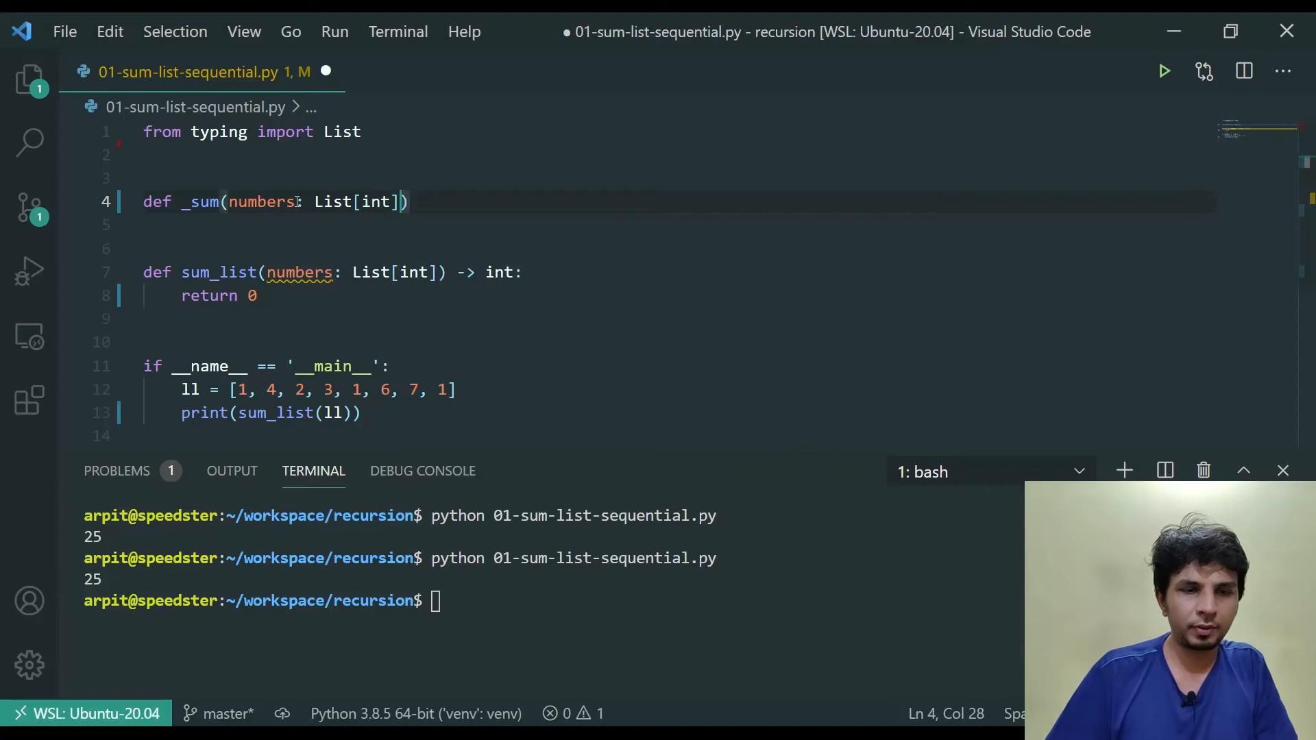
{"action": "type", "text": "-> int:"}
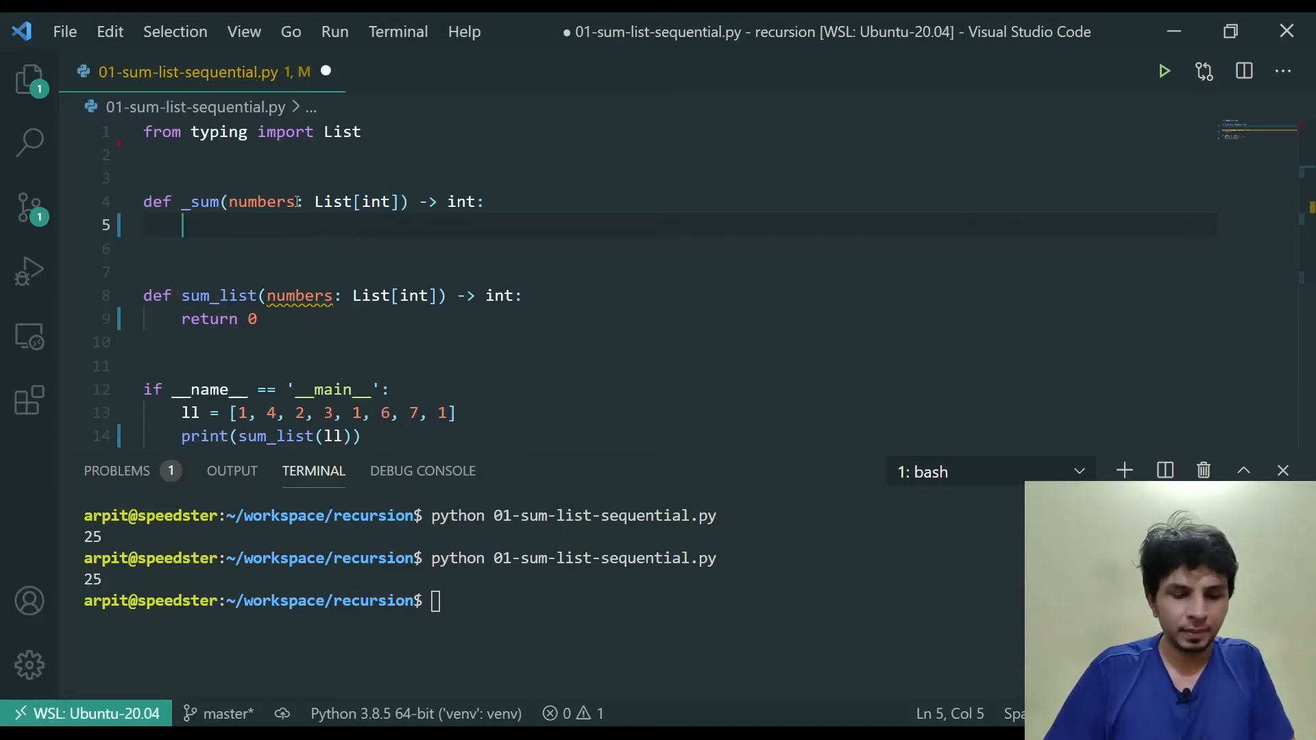
Step: Make _sum return numbers[0] + _sum(numbers[1:]) and save the file
{"action": "type", "text": "return"}
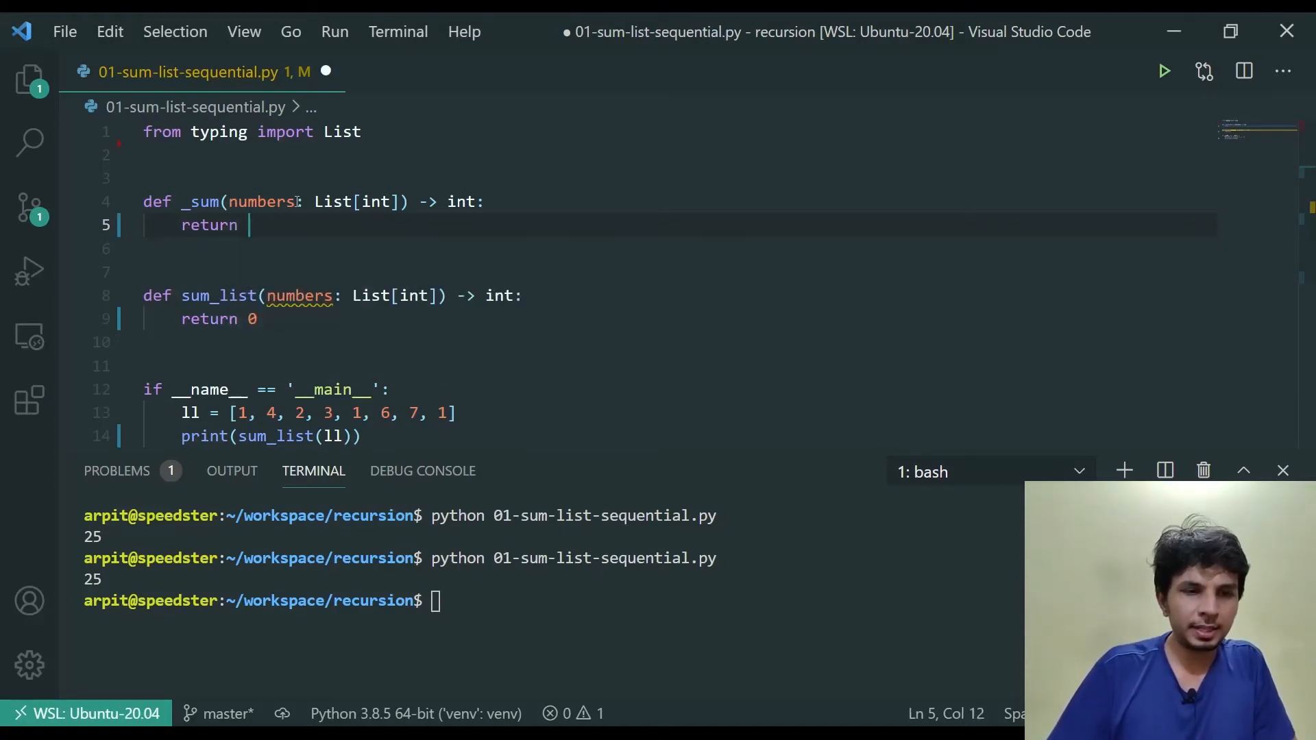
{"action": "type", "text": "numbers[0] +"}
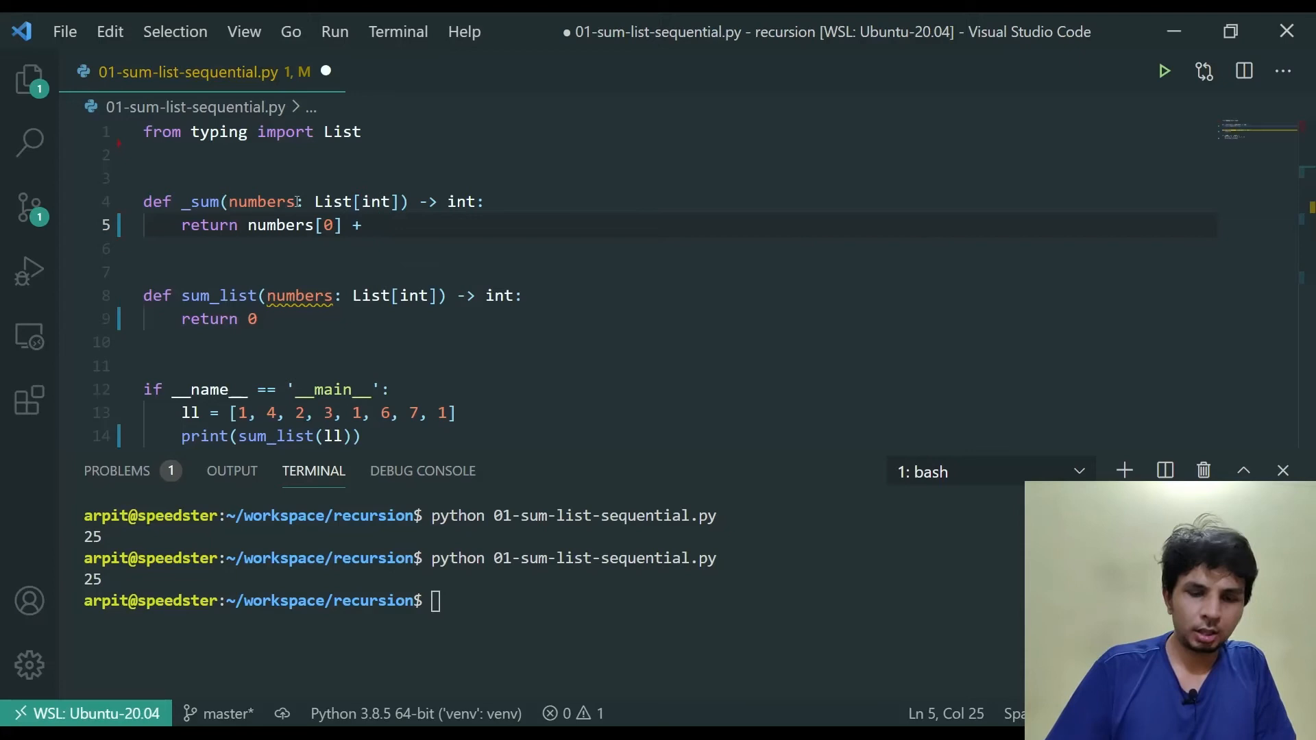
{"action": "type", "text": "_sum()"}
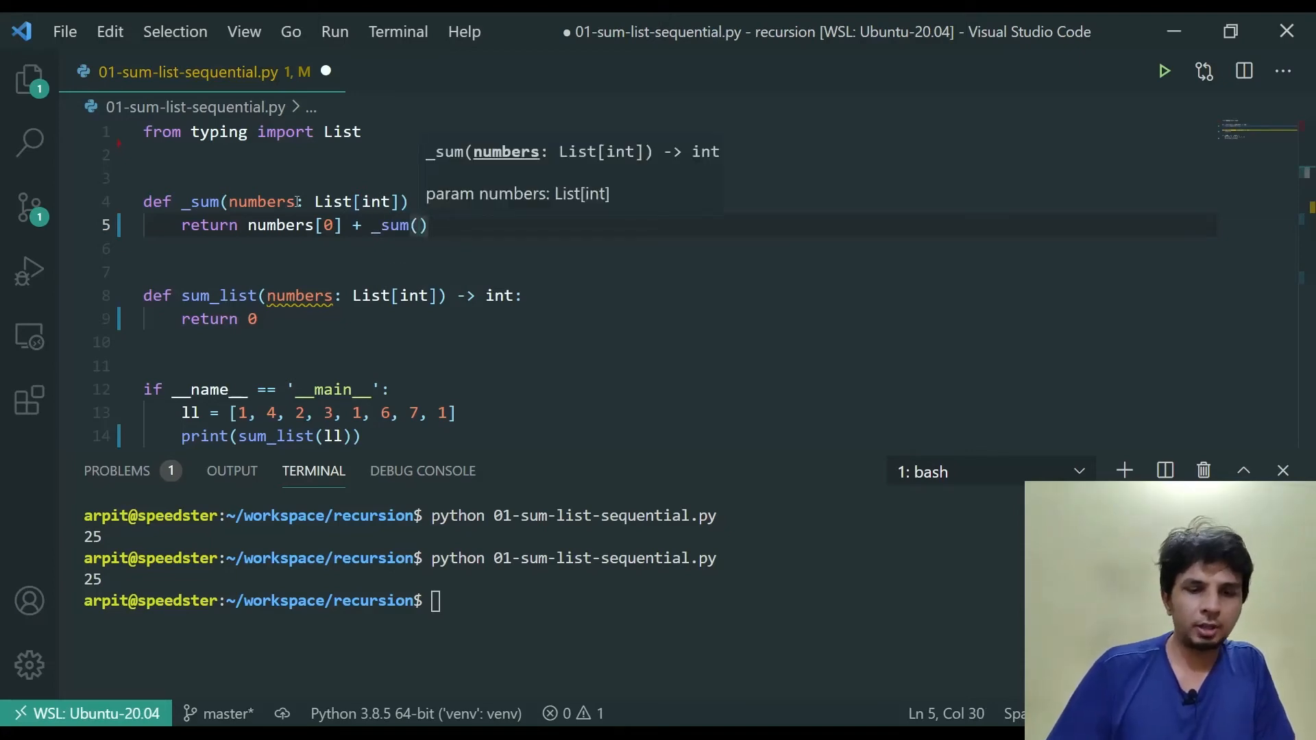
{"action": "type", "text": "numbers[1]"}
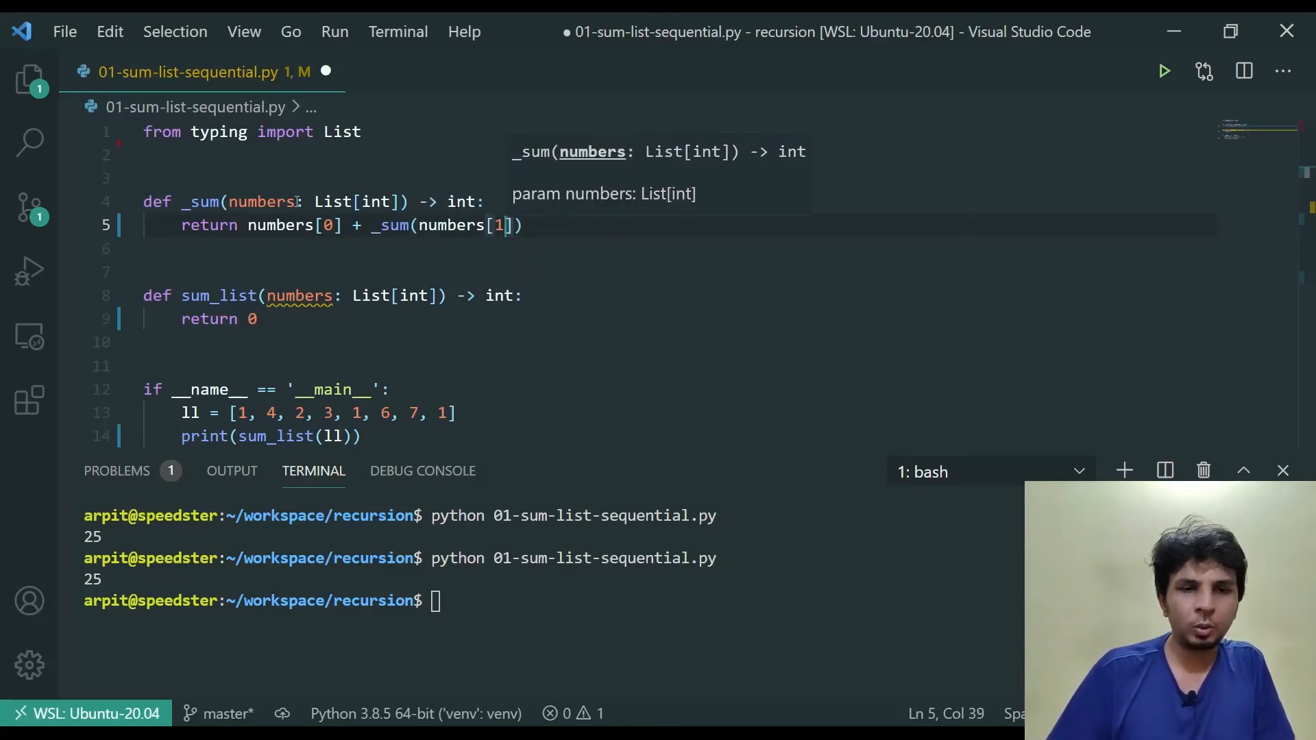
{"action": "type", "text": ":"}
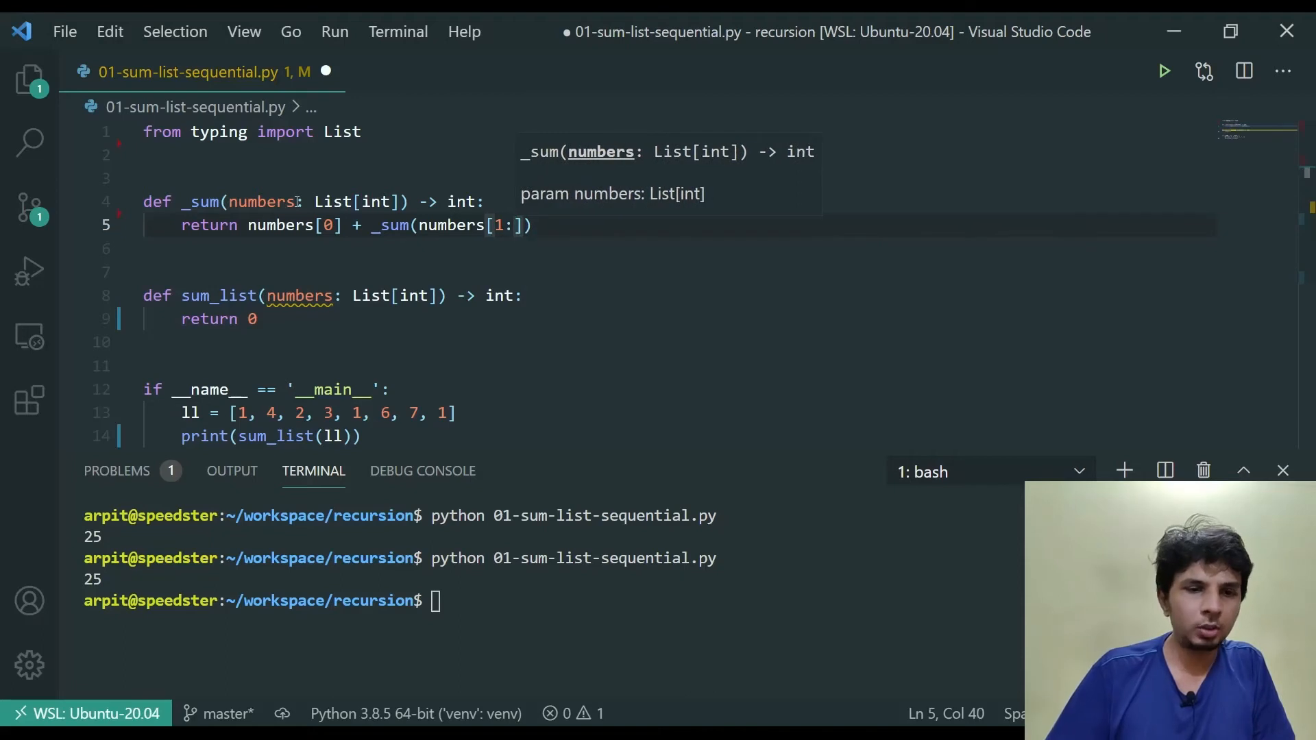
{"action": "key", "text": "ctrl+s"}
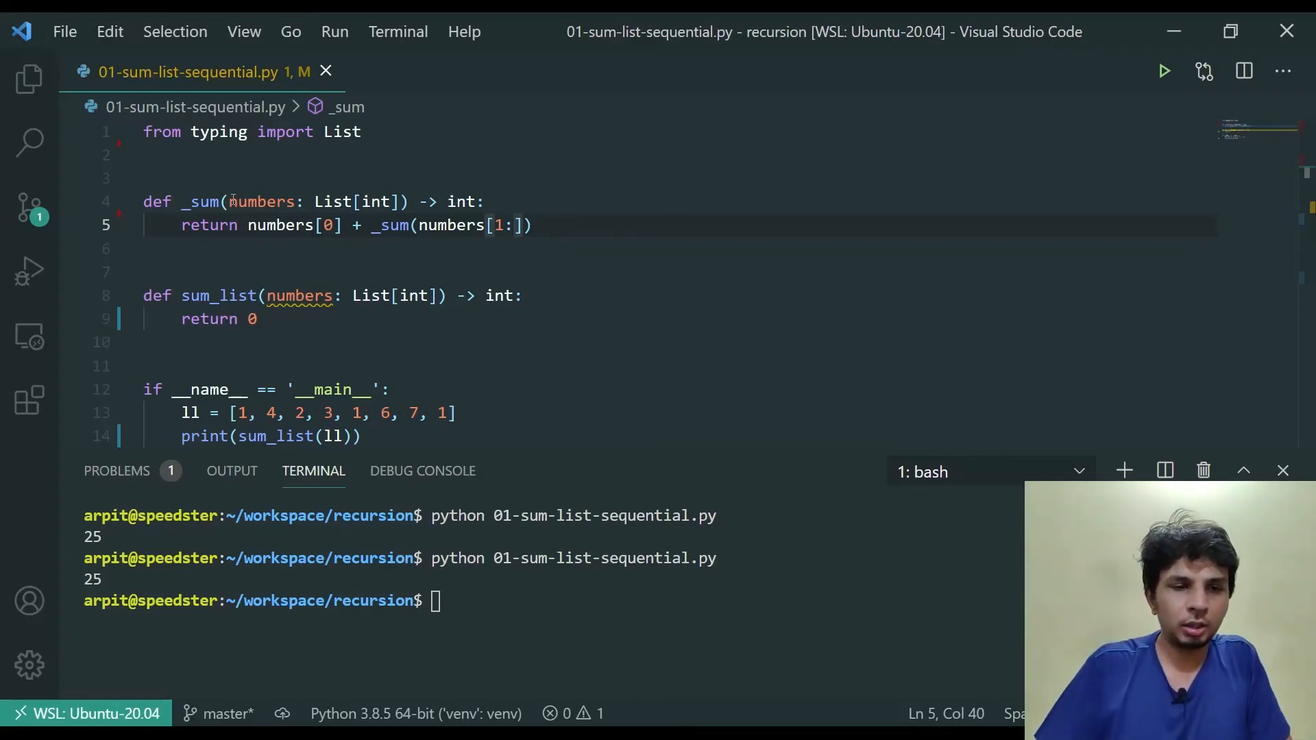
Step: Add the base case 'if len(numbers) == 1: return numbers[0]' to _sum
{"action": "double_click", "coordinate": [262, 202]}
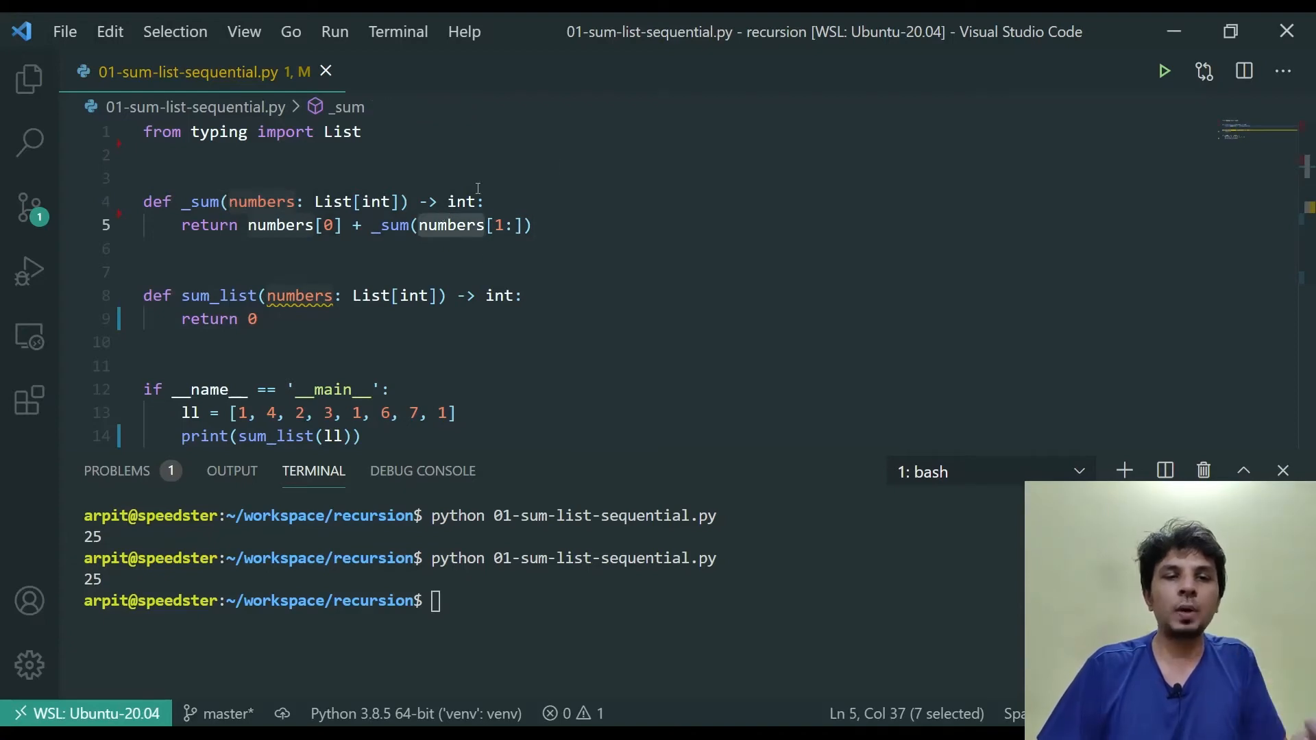
{"action": "type", "text": "i"}
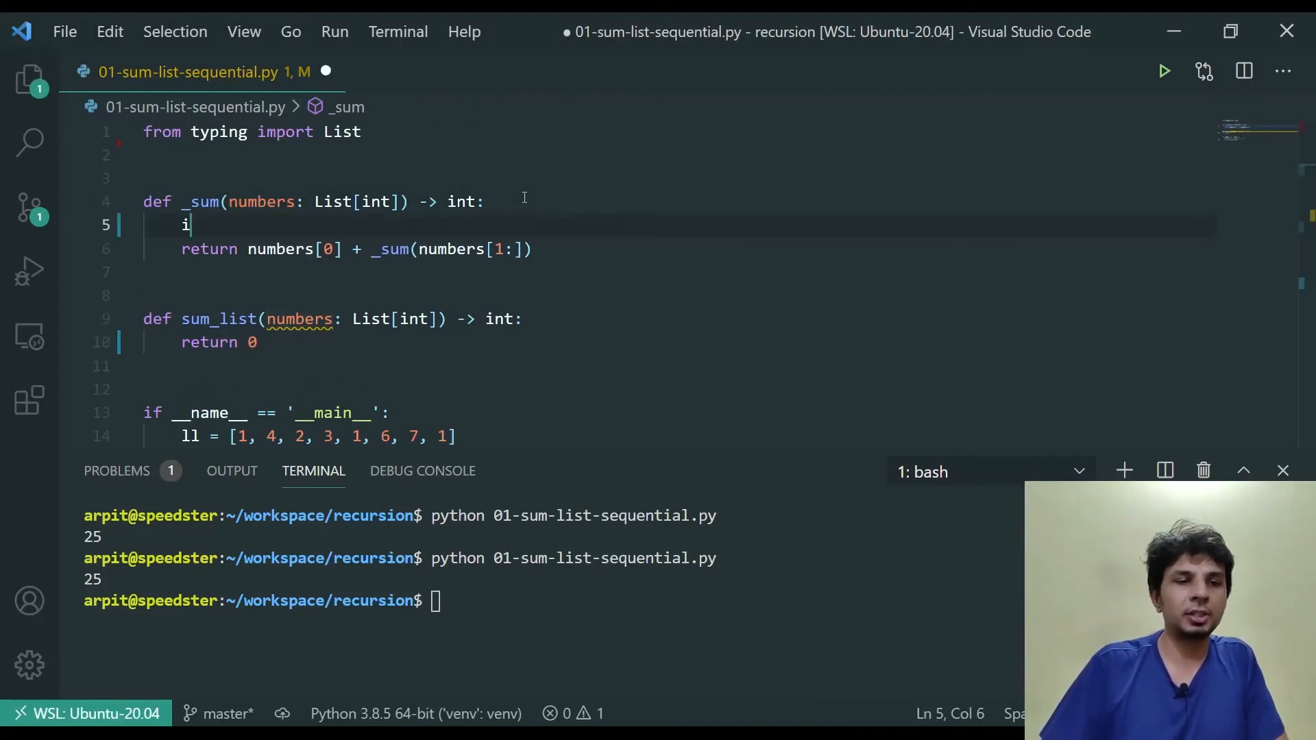
{"action": "type", "text": "f numb"}
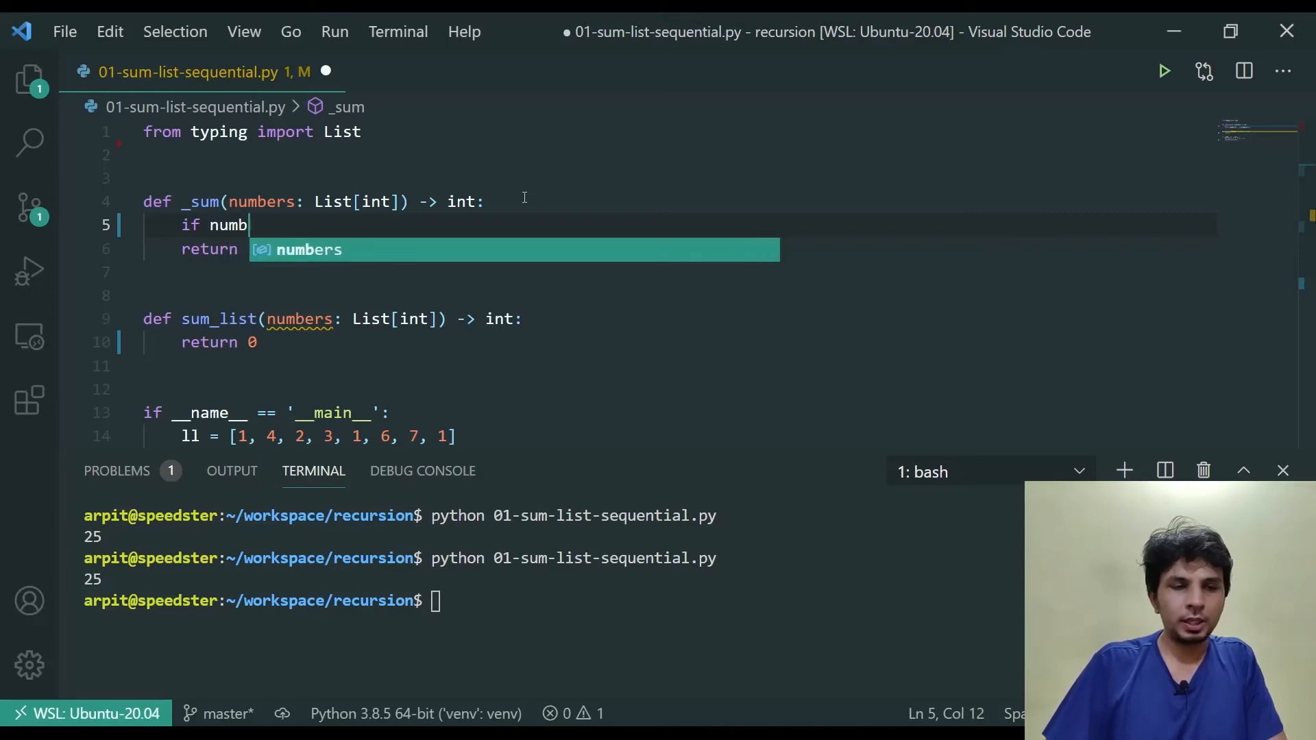
{"action": "type", "text": "en(n"}
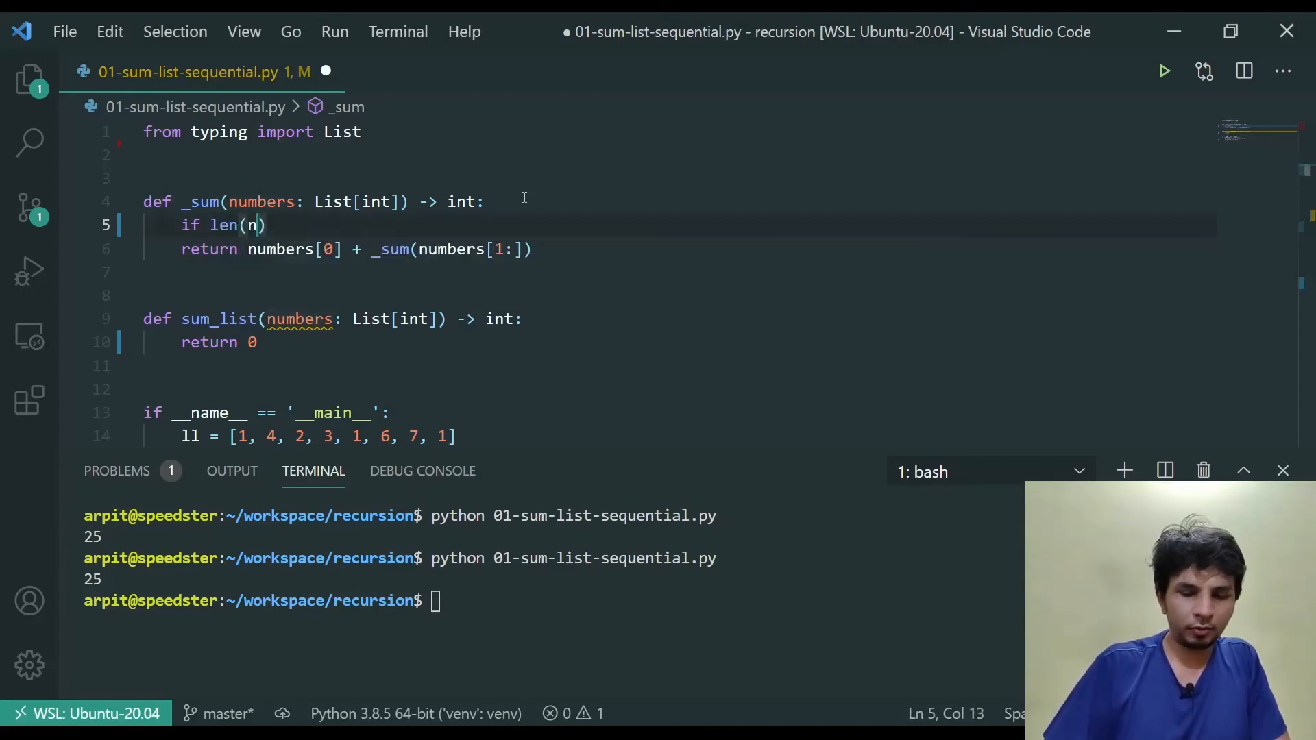
{"action": "type", "text": "umbers) == 1:"}
{"action": "type", "text": "return numbers[0]"}
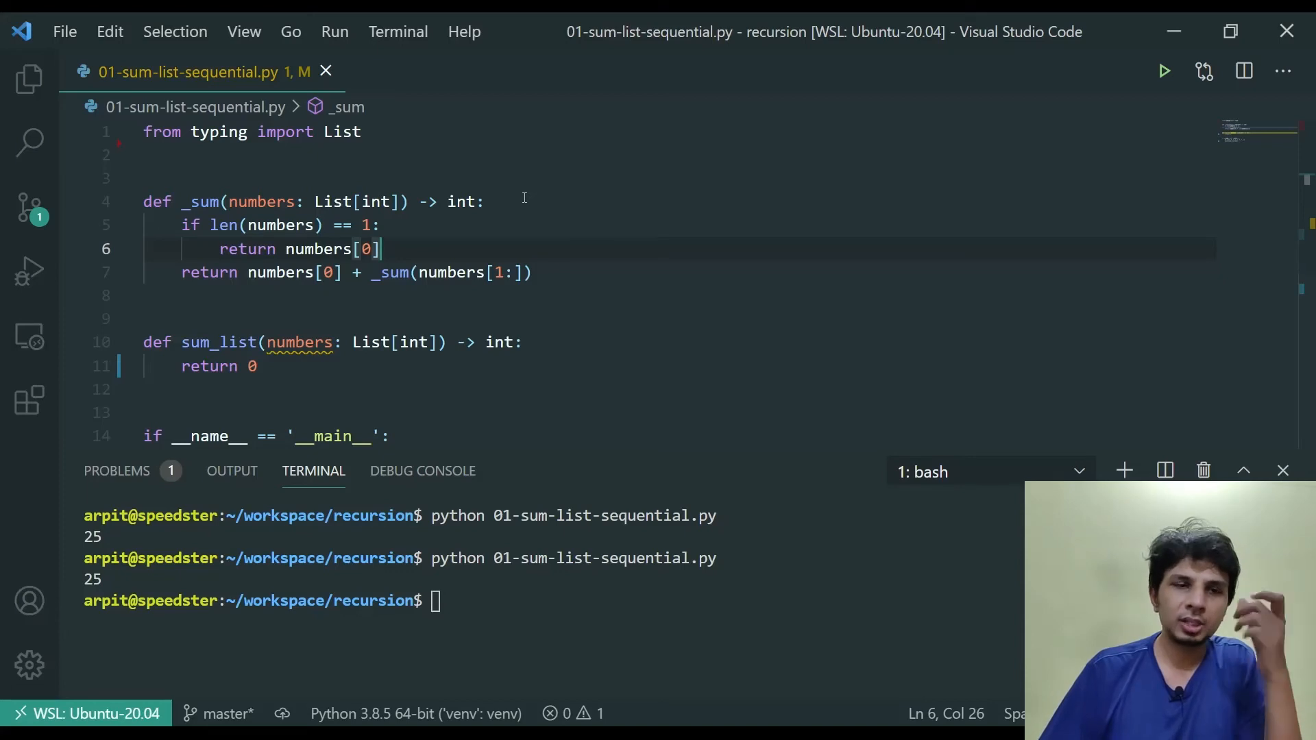
{"action": "left_click", "coordinate": [379, 343]}
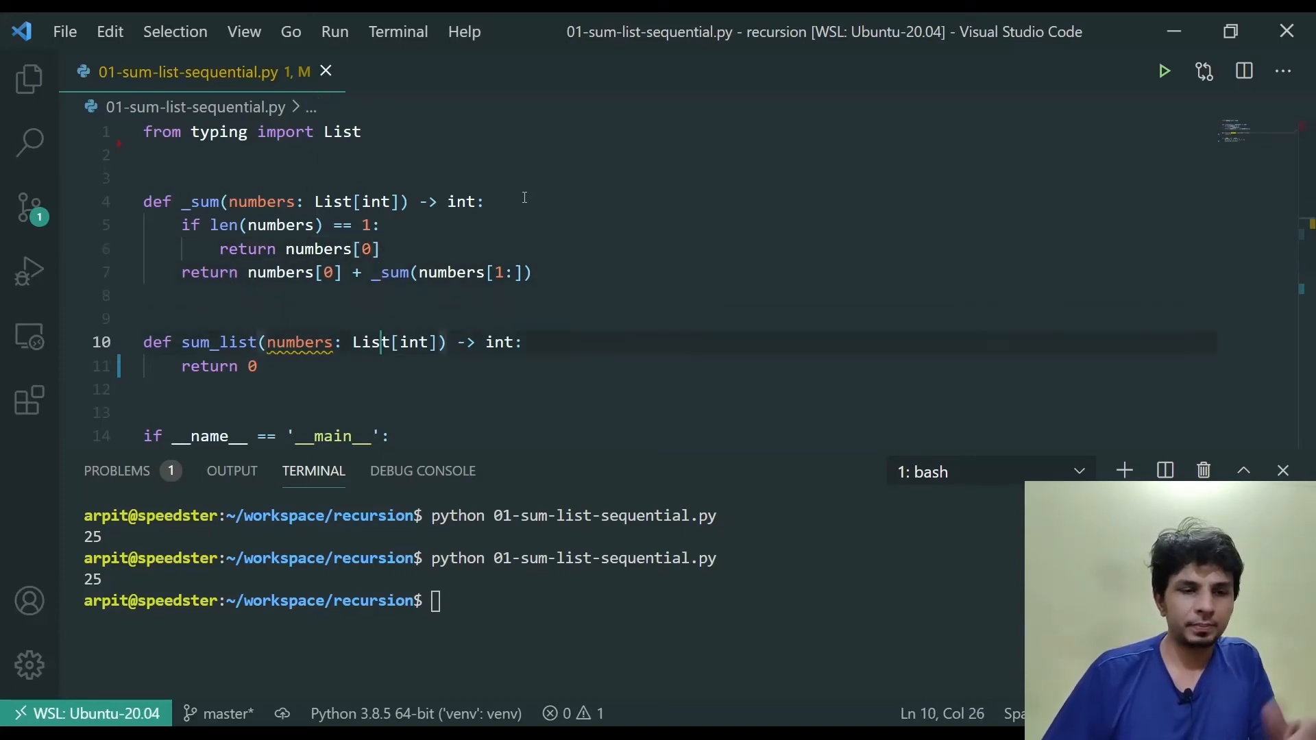
Step: Replace 'return 0' in sum_list with 'return _sum(numbers)' and ready the python run command
{"action": "type", "text": "_sum("}
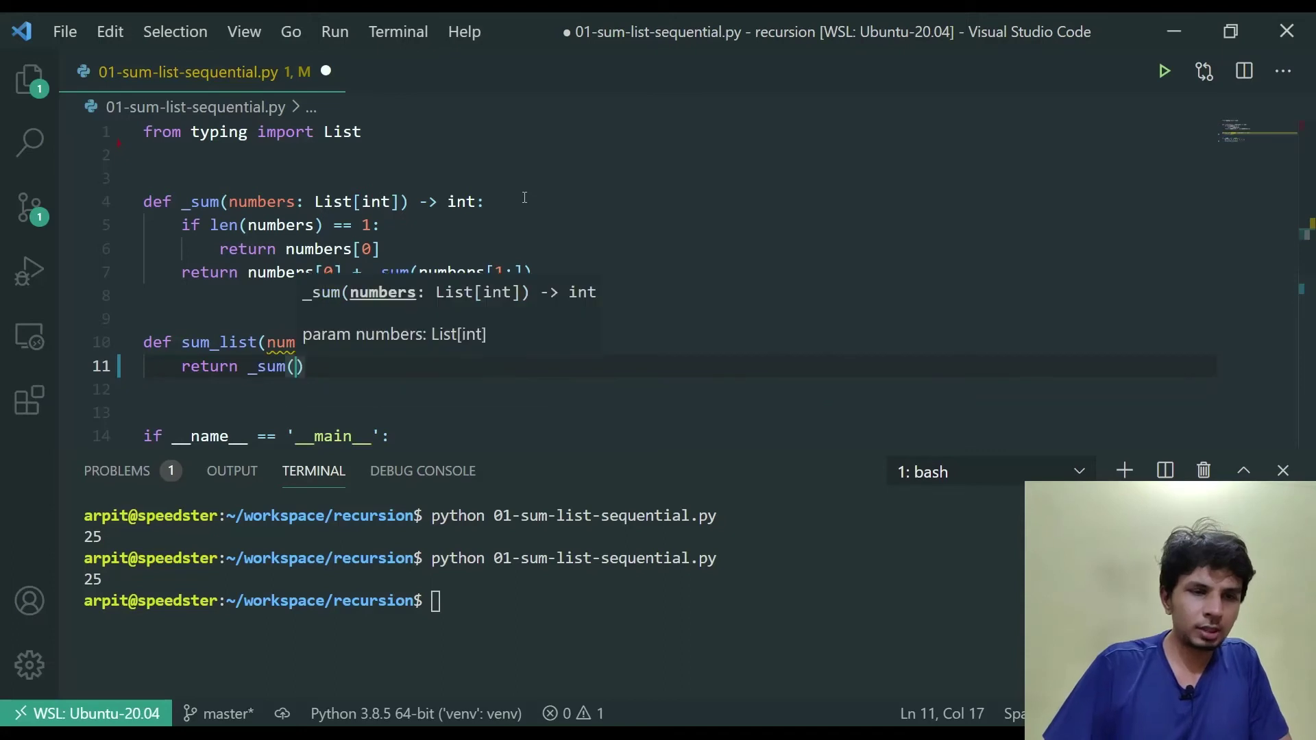
{"action": "type", "text": "numbers"}
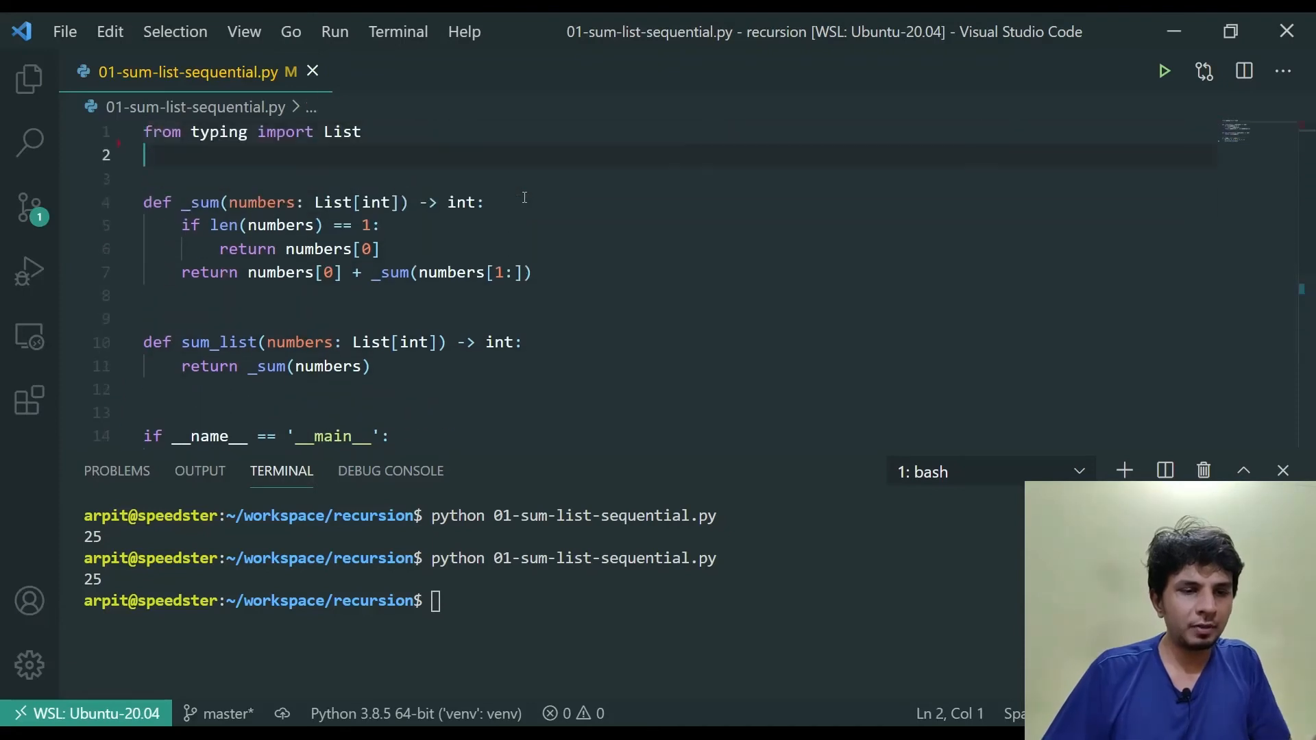
{"action": "left_click", "coordinate": [147, 412]}
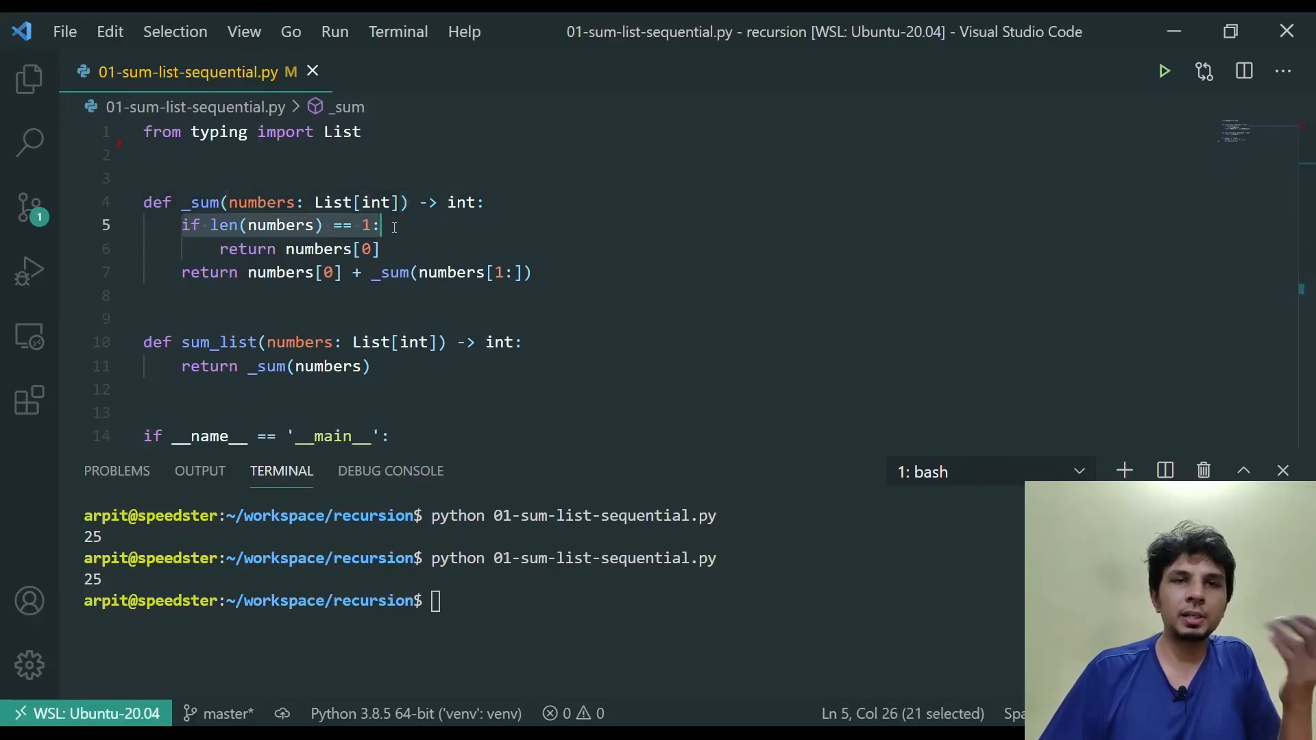
{"action": "mouse_move", "coordinate": [390, 227]}
{"action": "type", "text": "python 01-sum-list-sequential.py"}
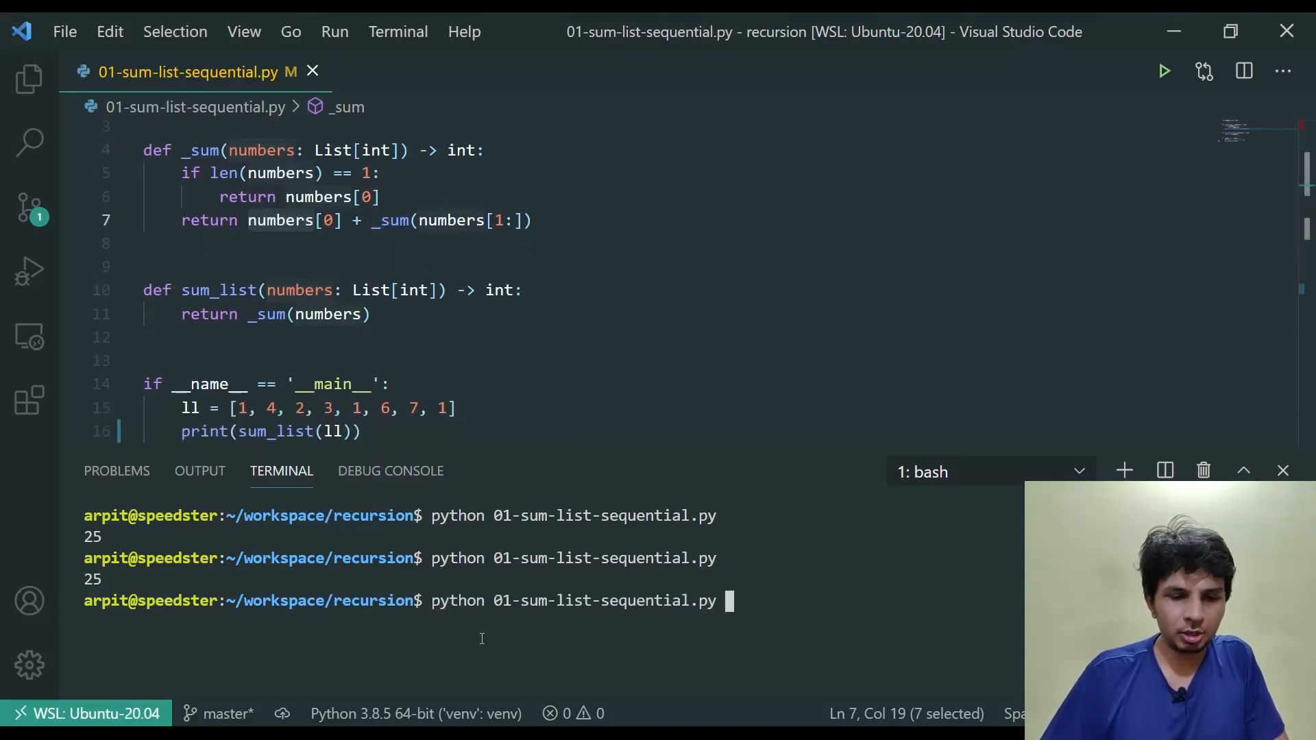
Step: Run the script, printing 25, then change the test list ll to [22]
{"action": "key", "text": "Return"}
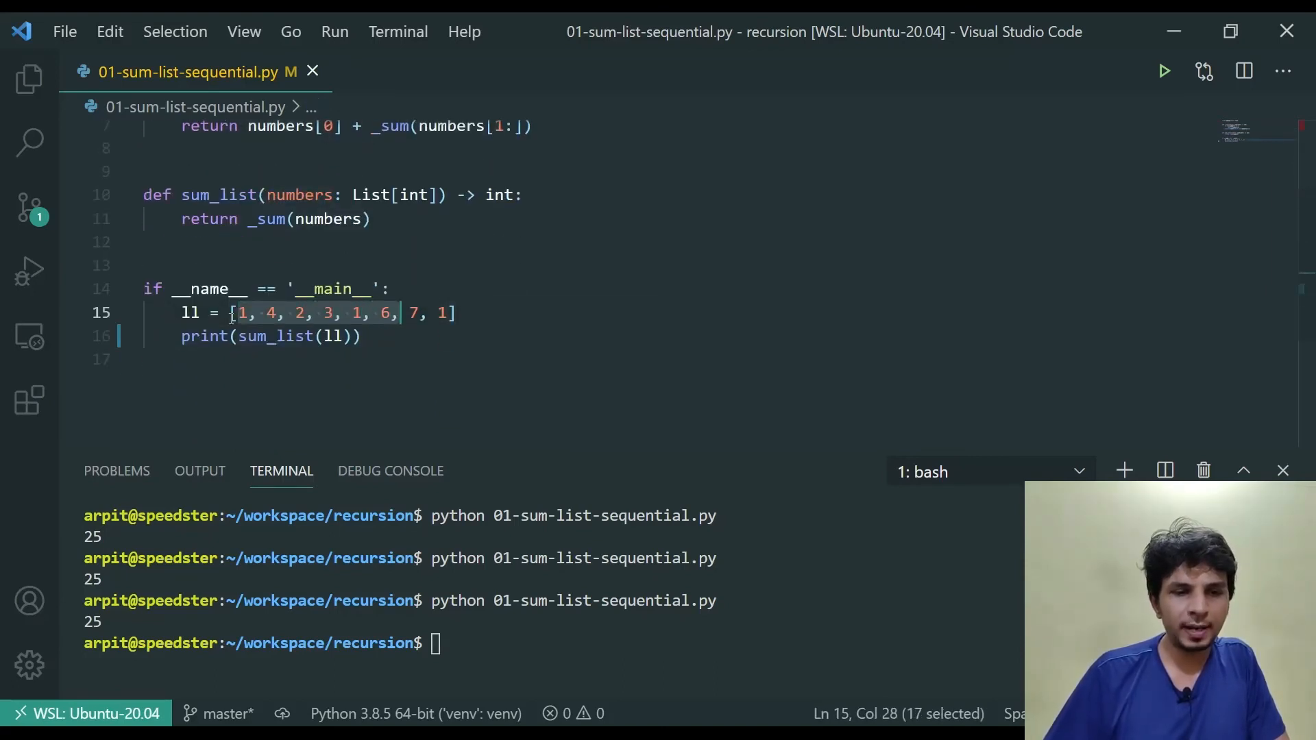
{"action": "type", "text": "11]"}
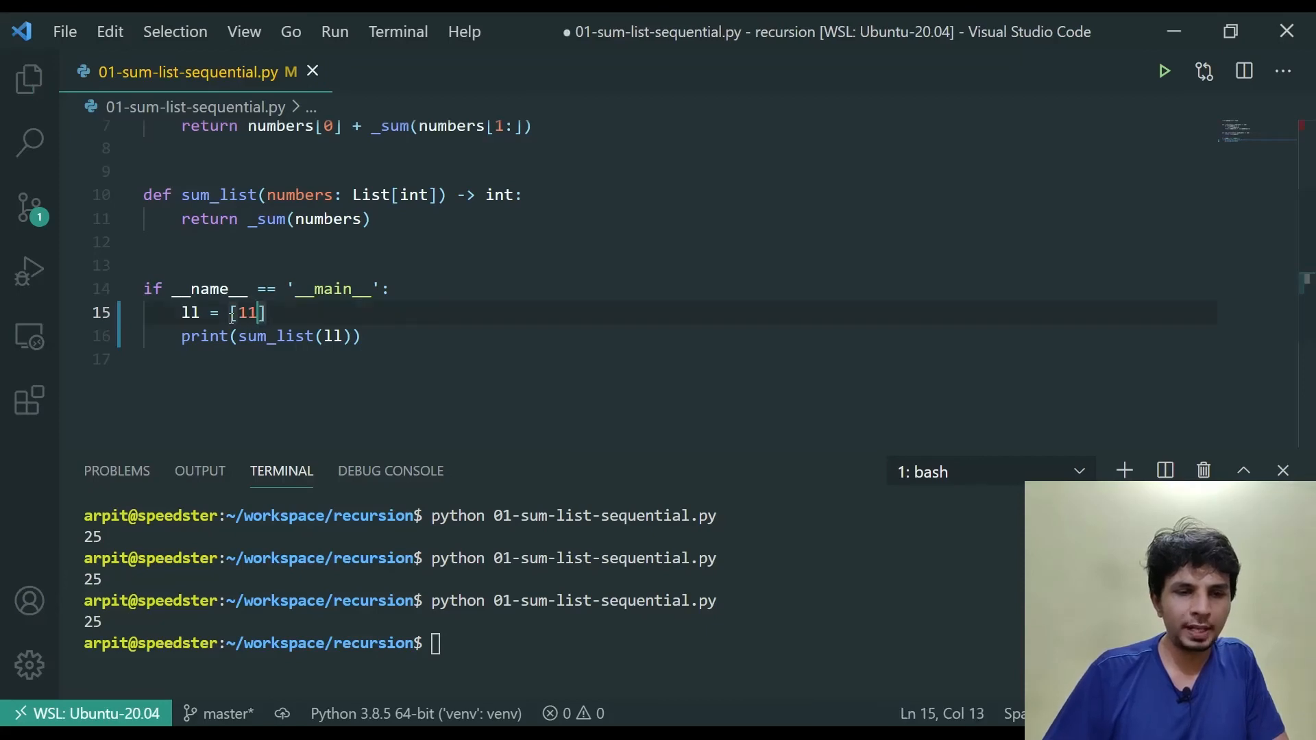
{"action": "type", "text": "22"}
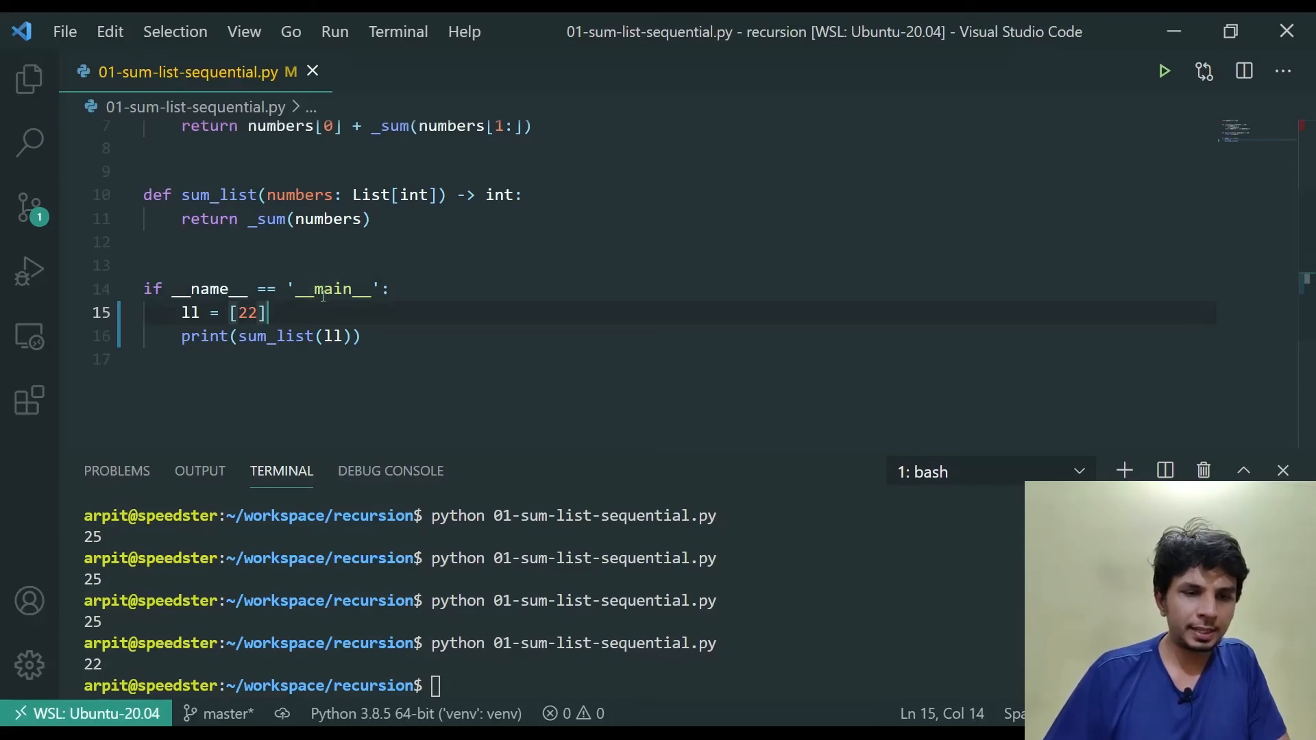
Step: Extend the test list to [22, 1, 7] and rerun, printing 30
{"action": "type", "text": ", 1,"}
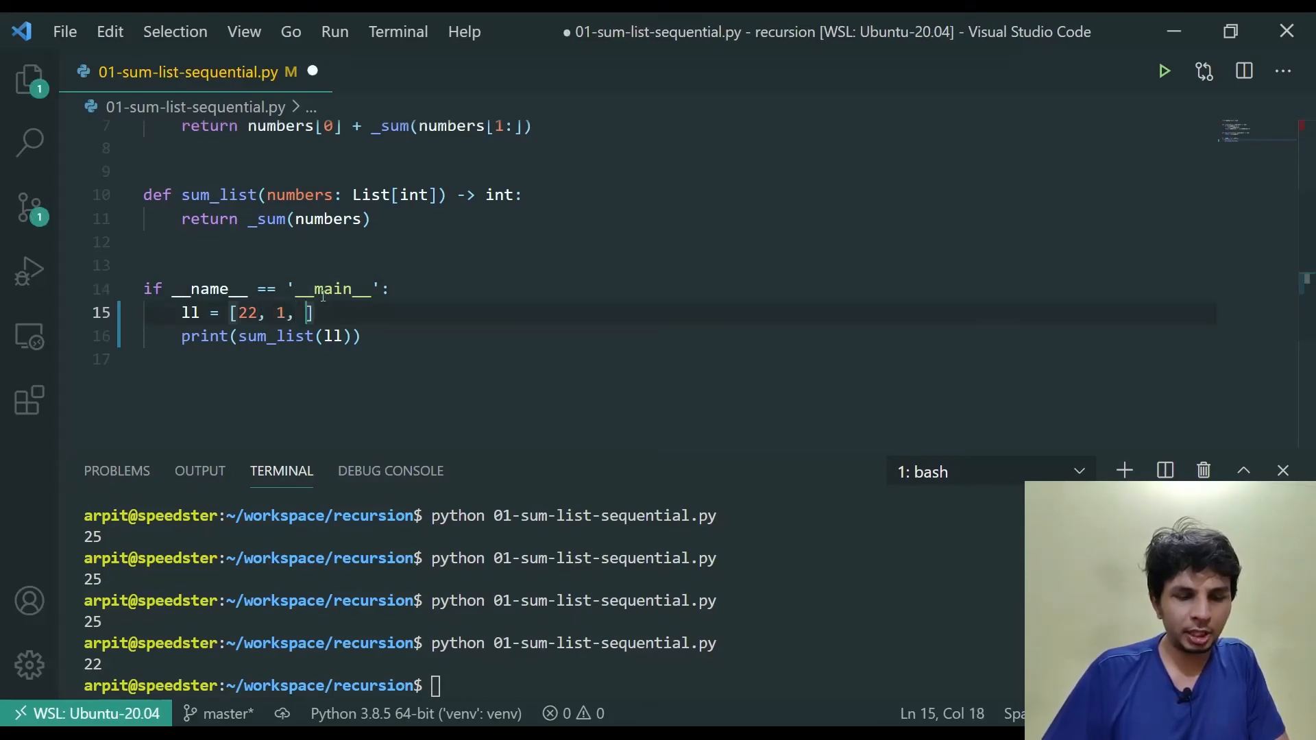
{"action": "type", "text": "7"}
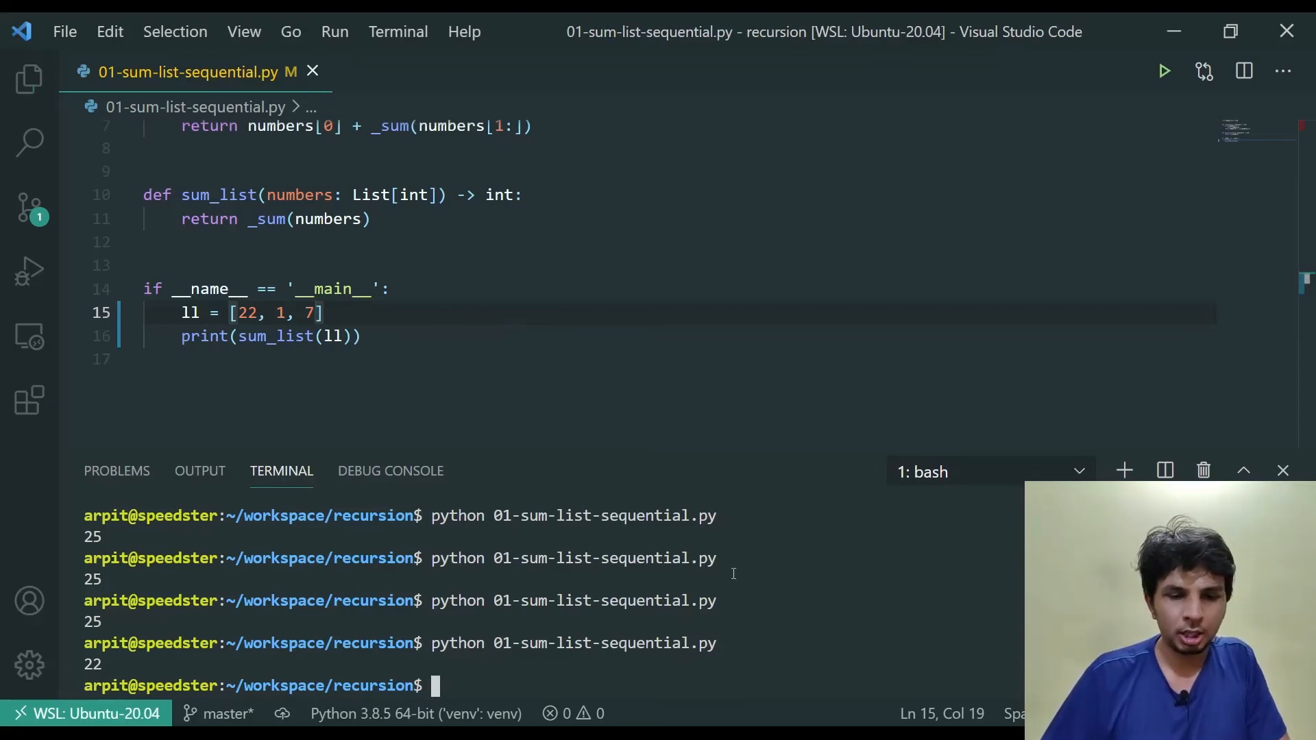
{"action": "key", "text": "Return"}
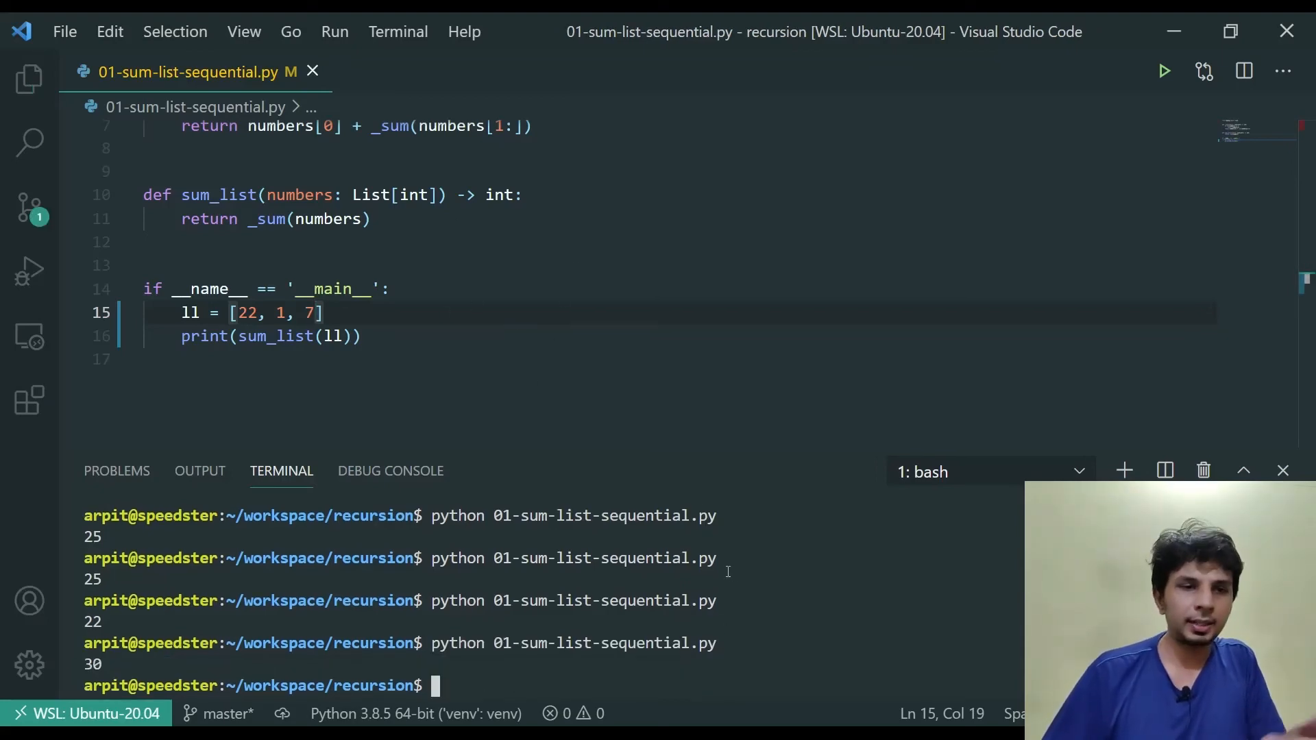
{"action": "scroll", "scroll_direction": "up", "scroll_amount": 3}
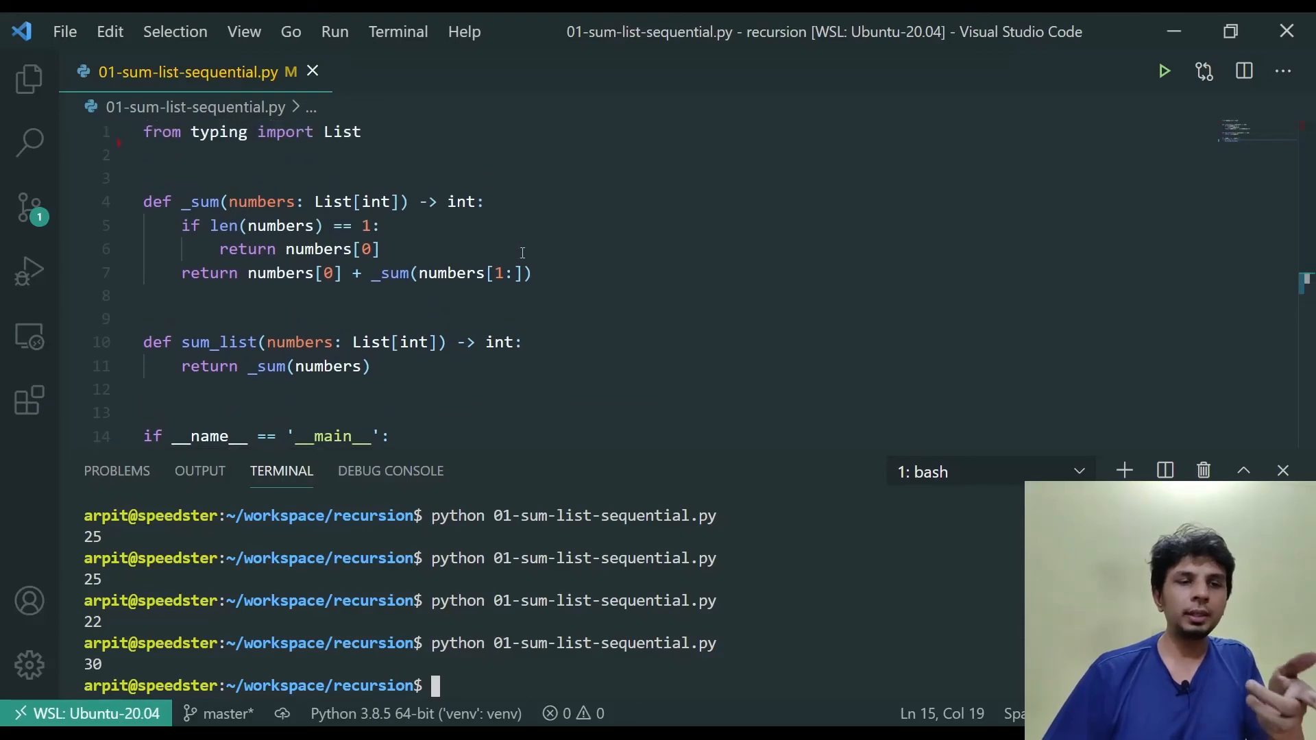